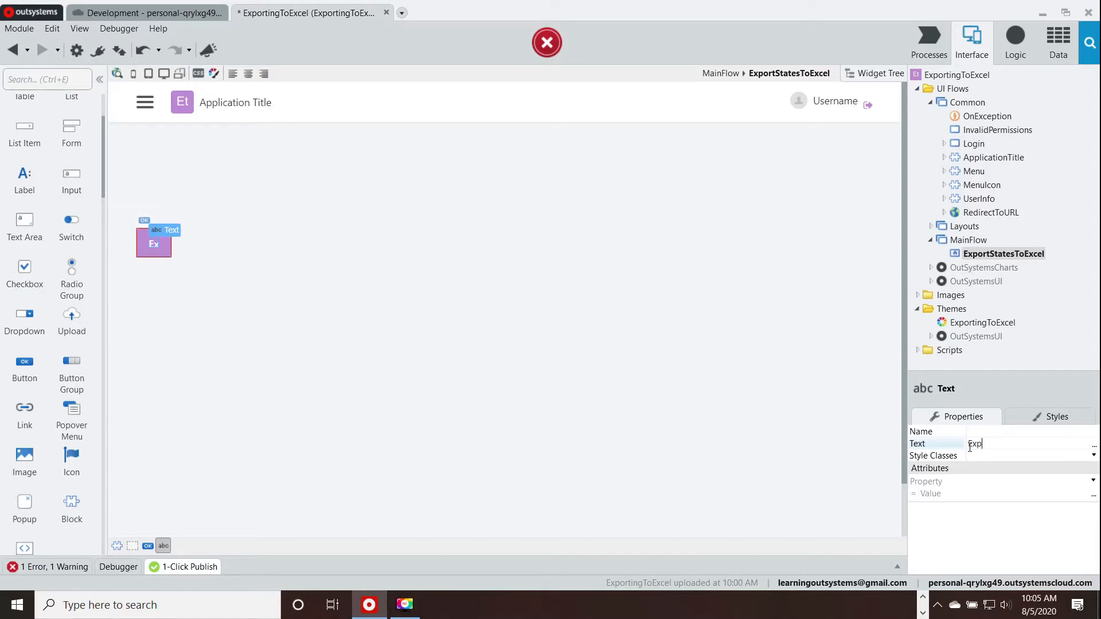
Set the button's Text to "Export State List" and switch to the module's Logic view.
text(Export)
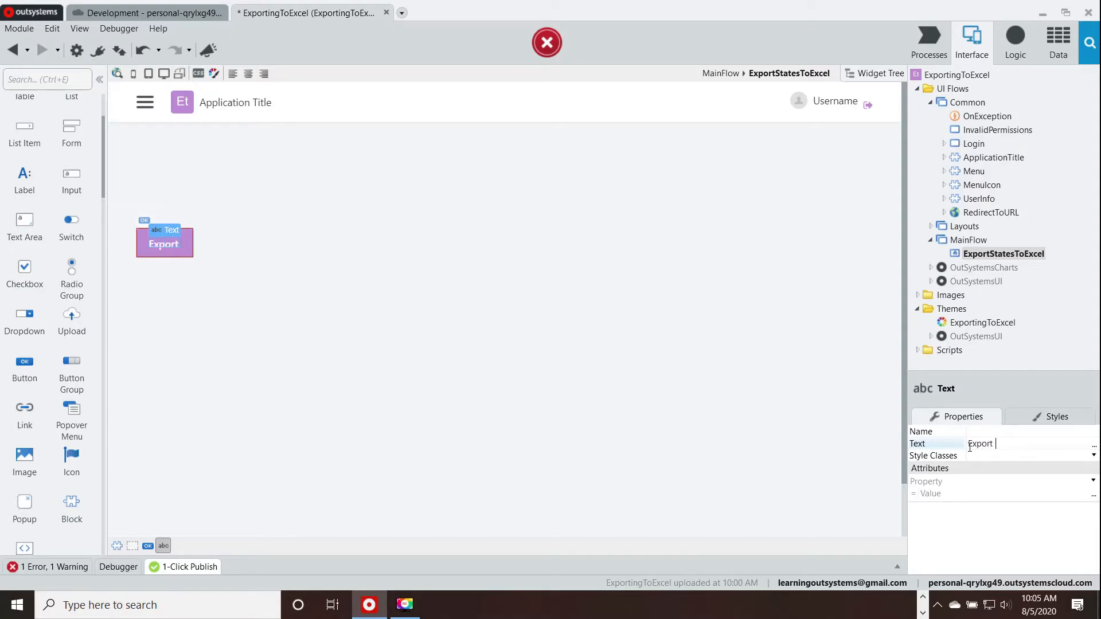
text(State Li)
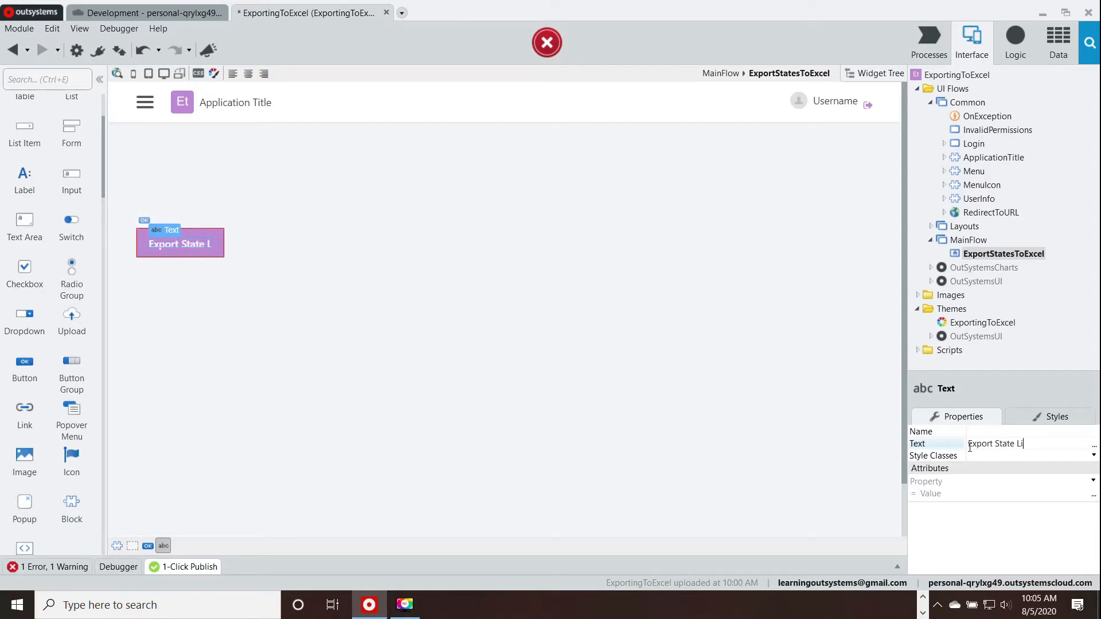
text(st)
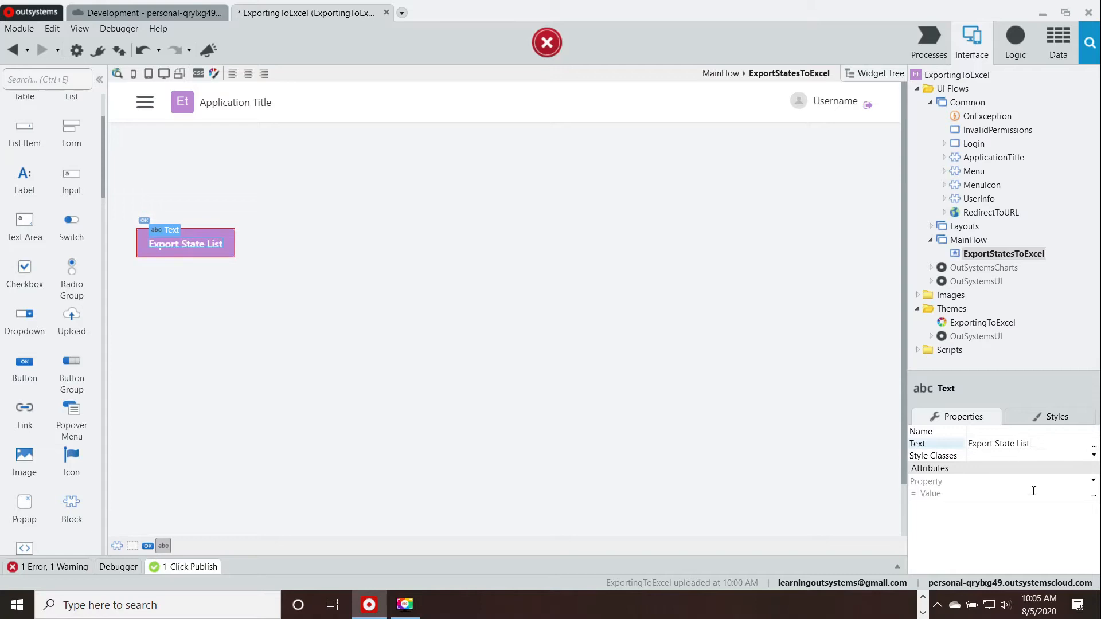
click(644, 389)
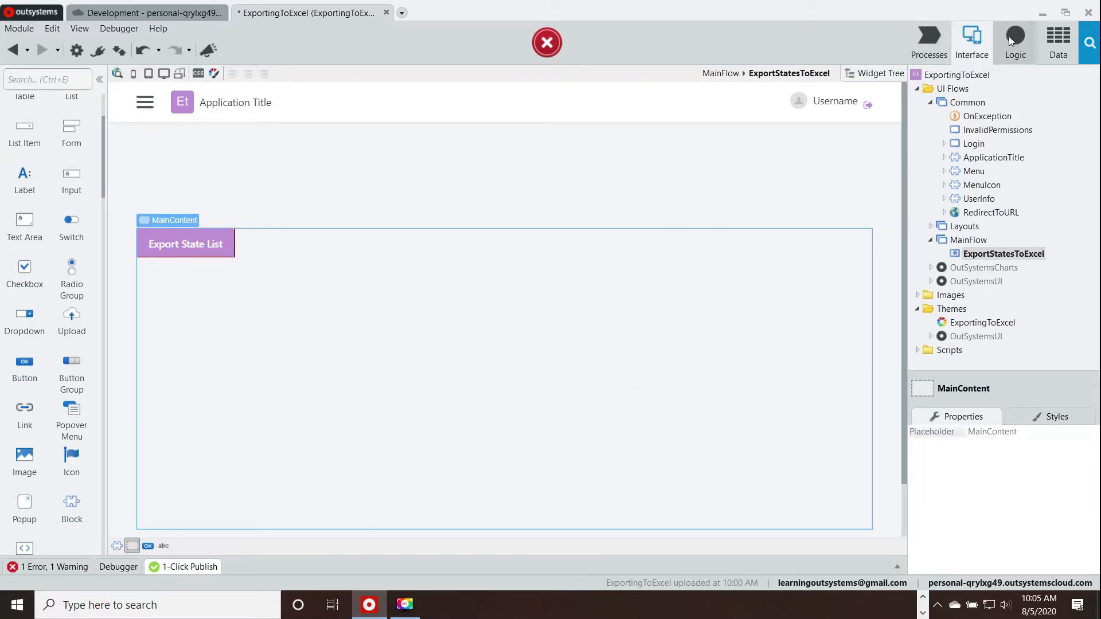
click(1014, 37)
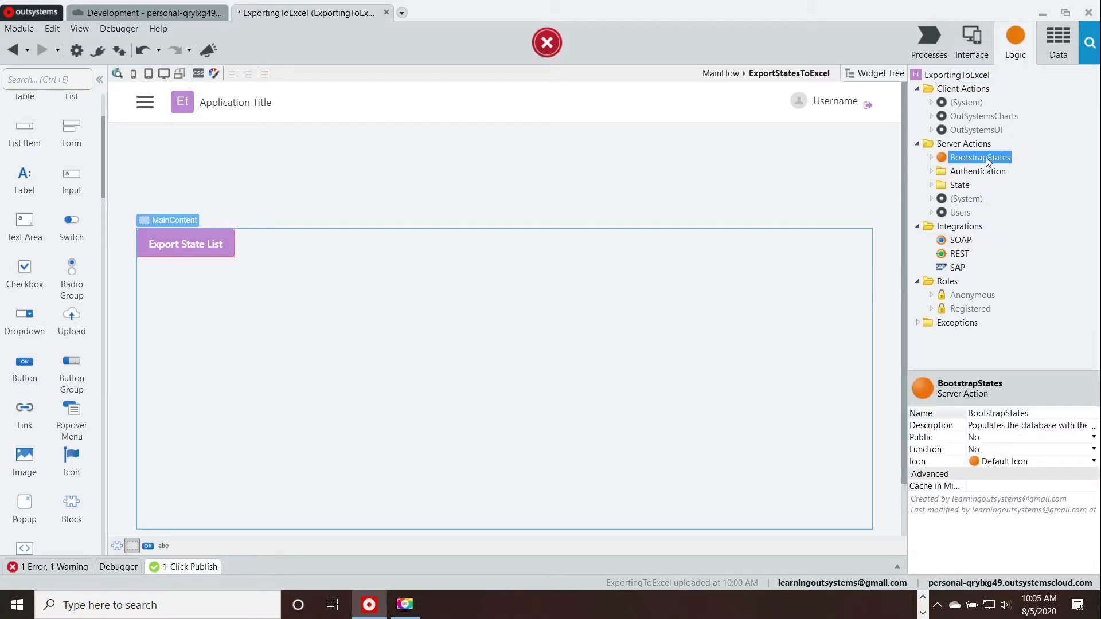
Add a new server action with a GetStates aggregate followed by a Record List To Excel node.
right_click(963, 144)
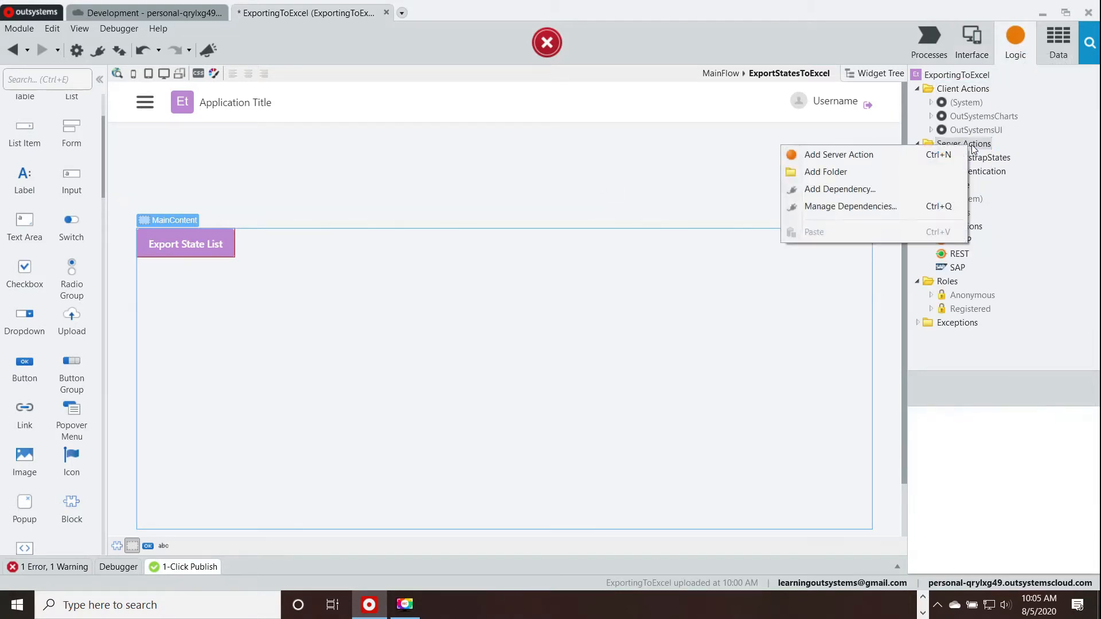
click(838, 155)
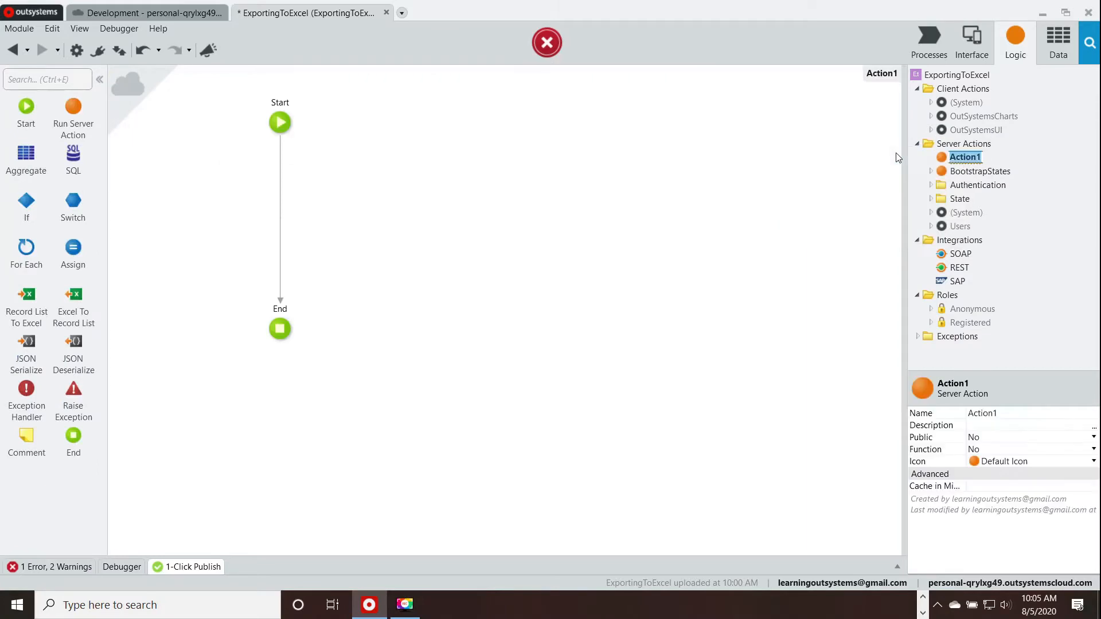
mouse_move(767, 227)
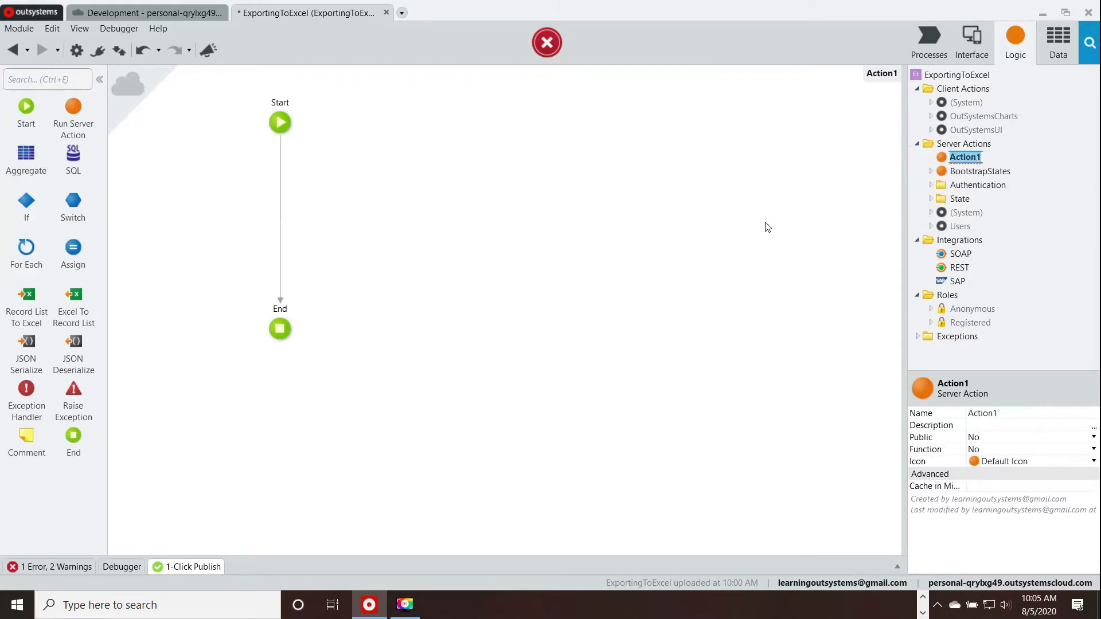
click(1058, 39)
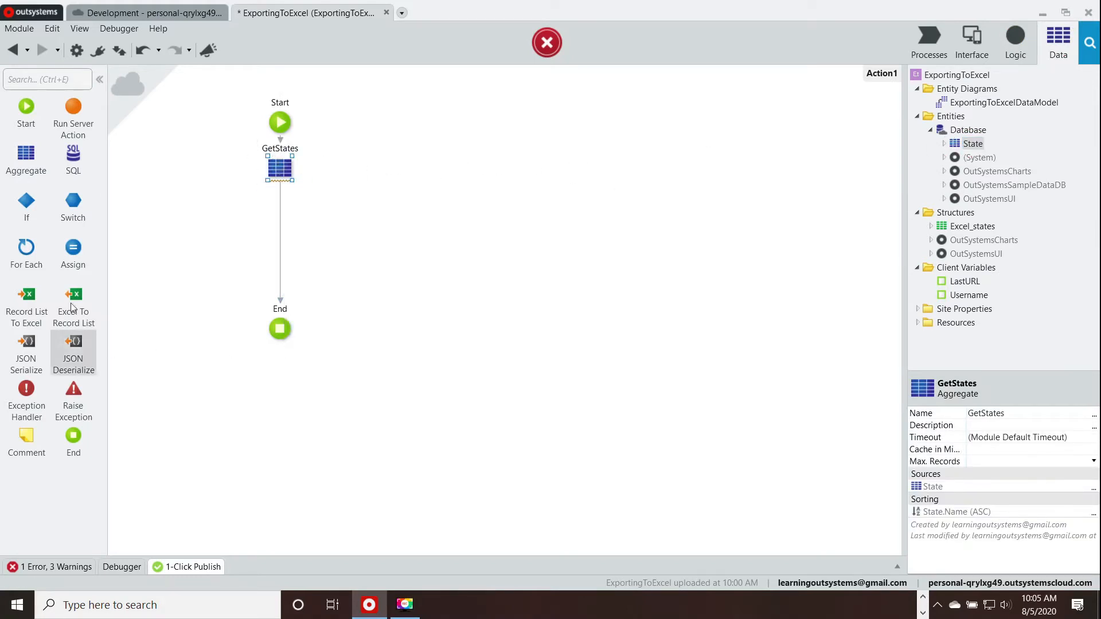
drag(26, 294, 244, 245)
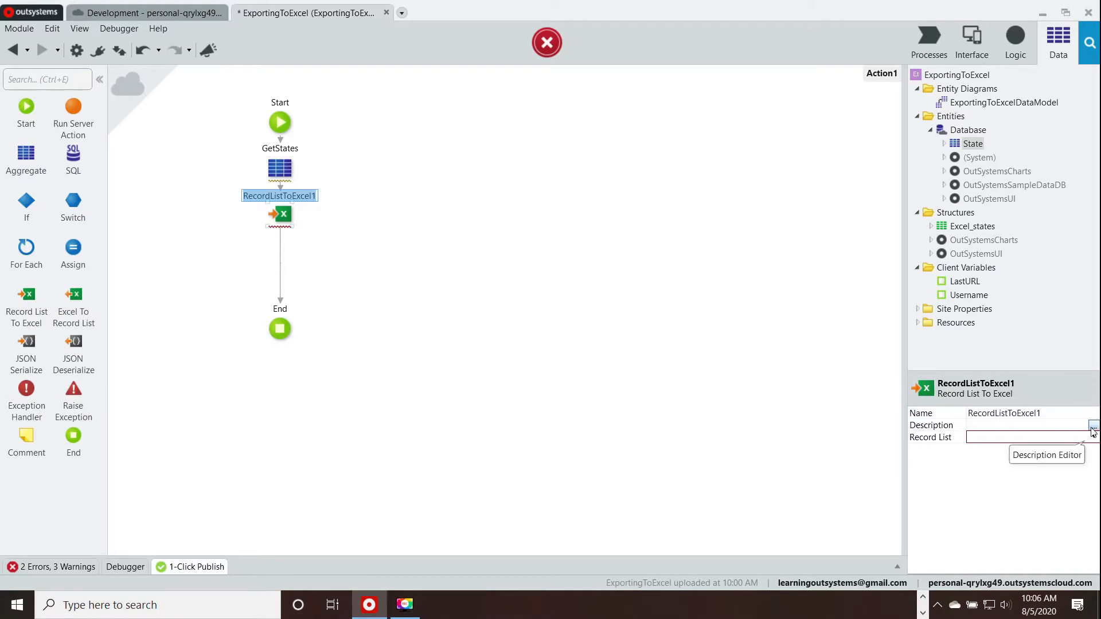
Set the Excel source list to GetStates.List including all State attributes.
click(1093, 438)
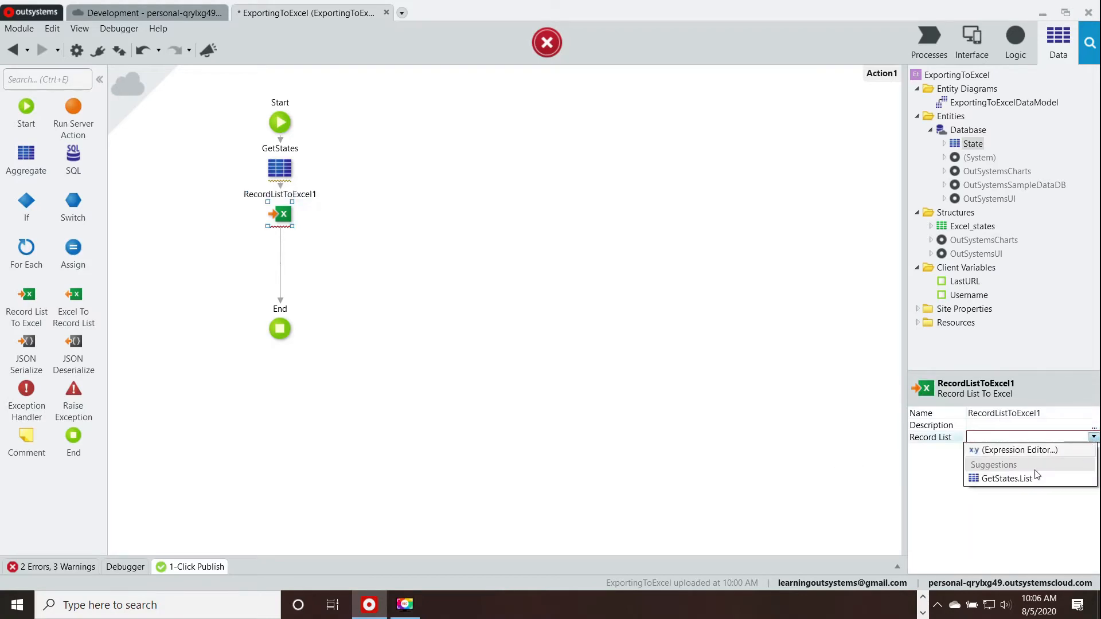
click(1005, 479)
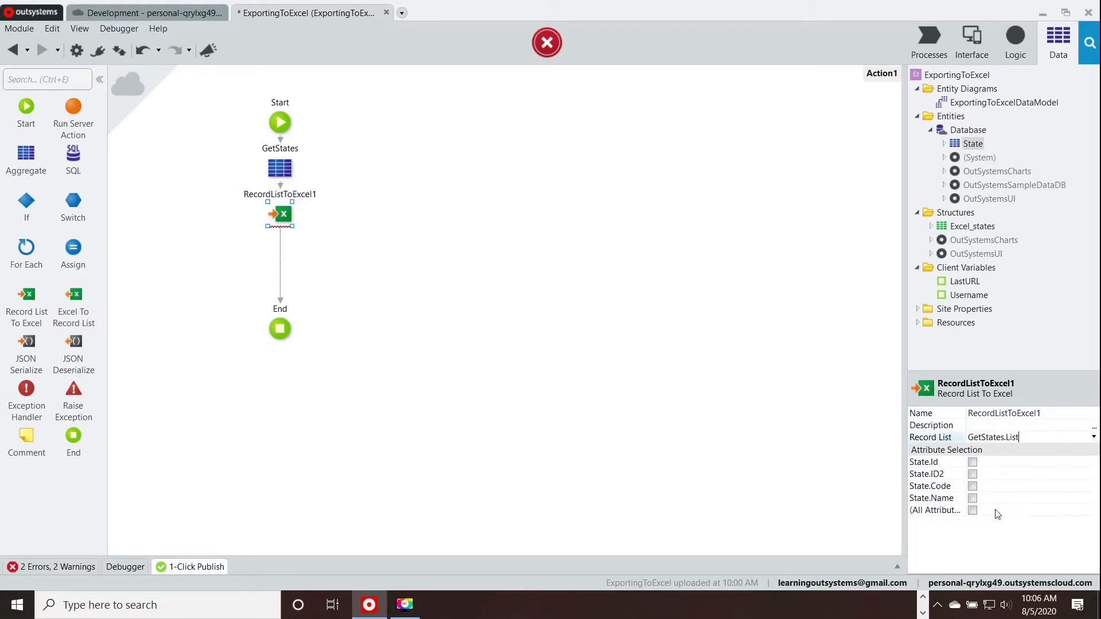
click(974, 510)
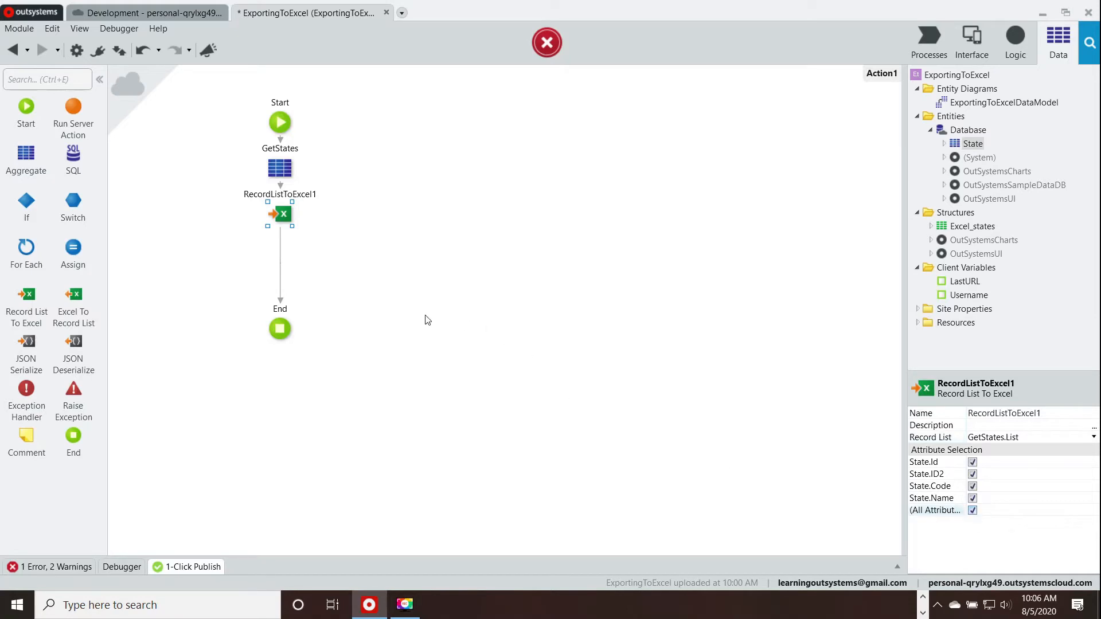
mouse_move(90, 361)
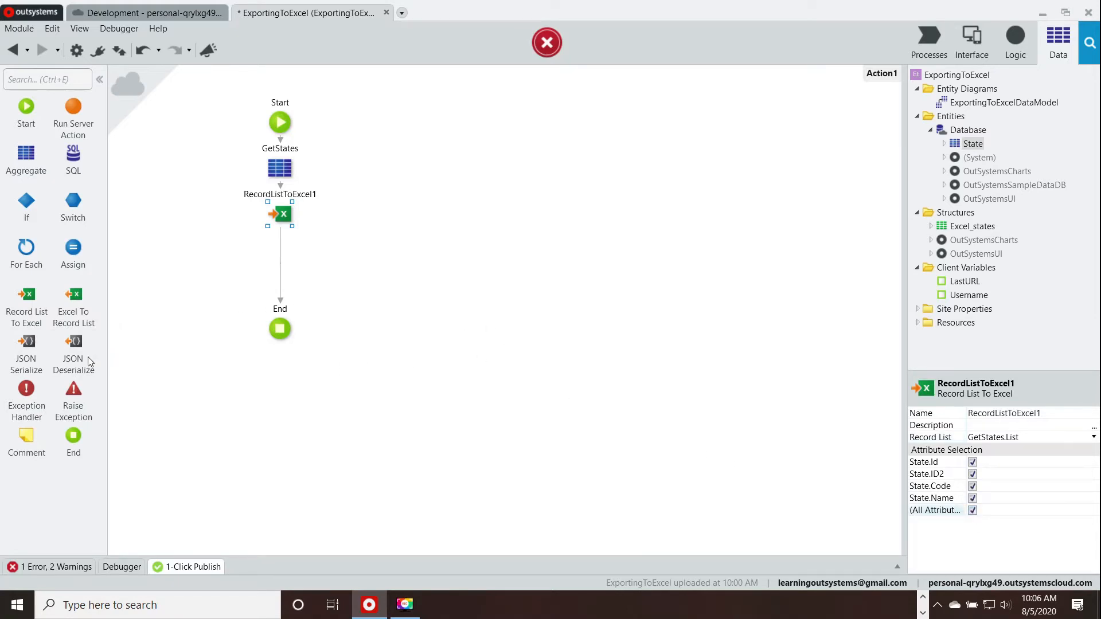
mouse_move(73, 252)
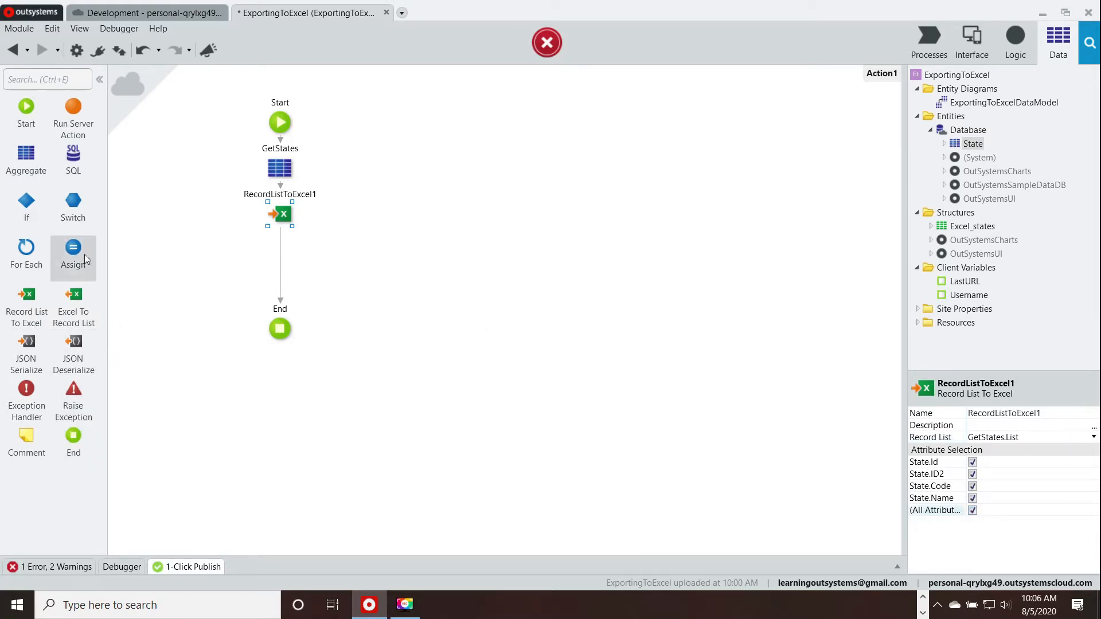
mouse_move(923, 140)
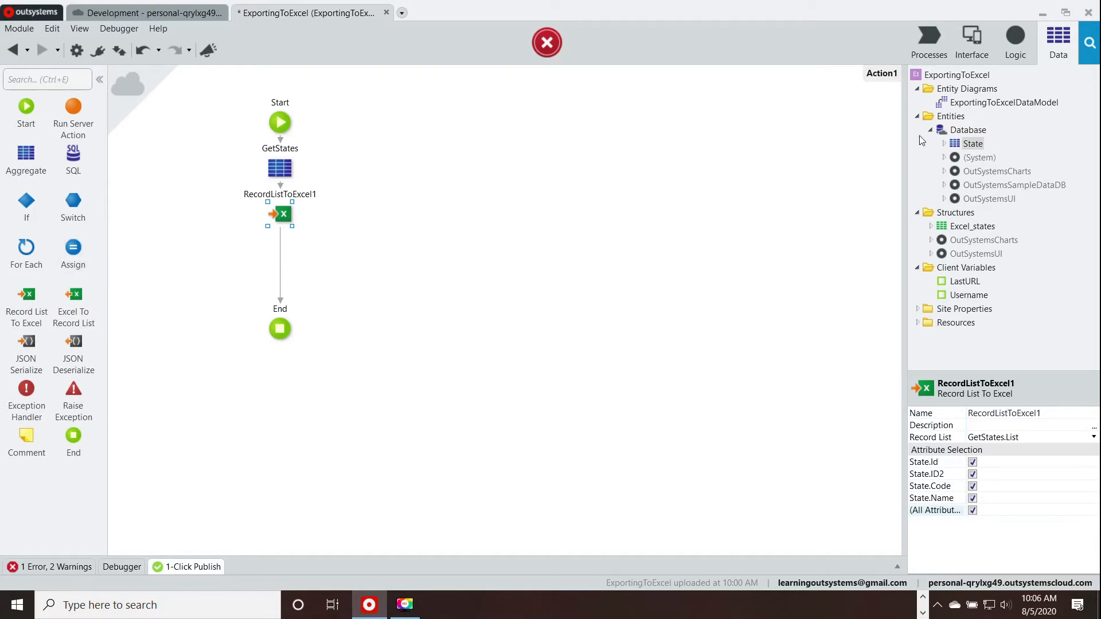
Rename the server action Action1 to ExportToExcelAction.
click(969, 129)
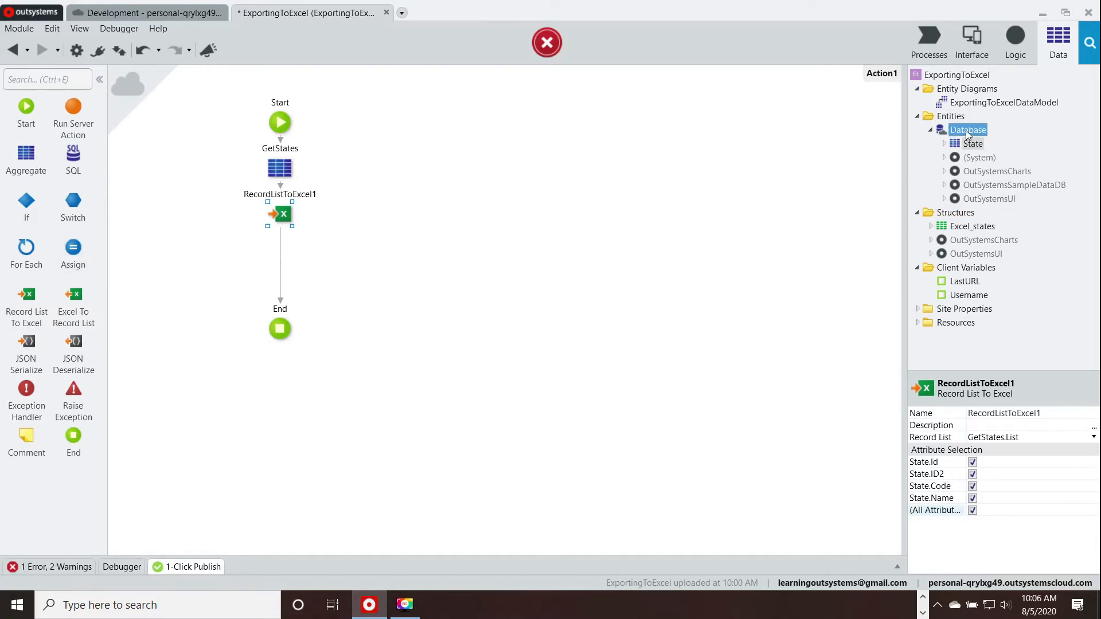
click(1014, 43)
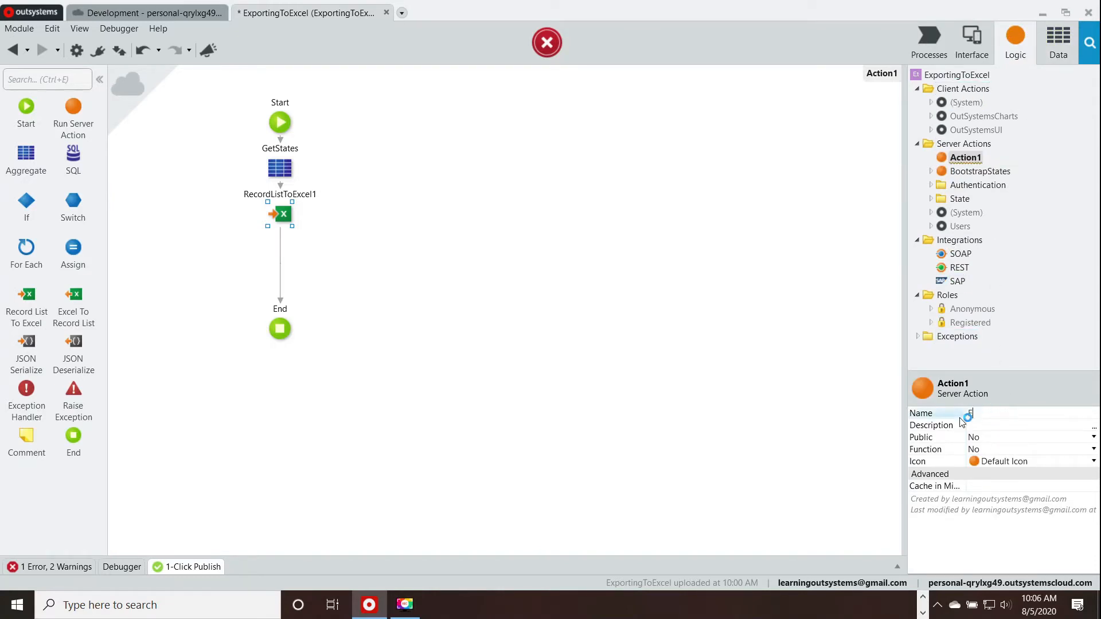
text(Export)
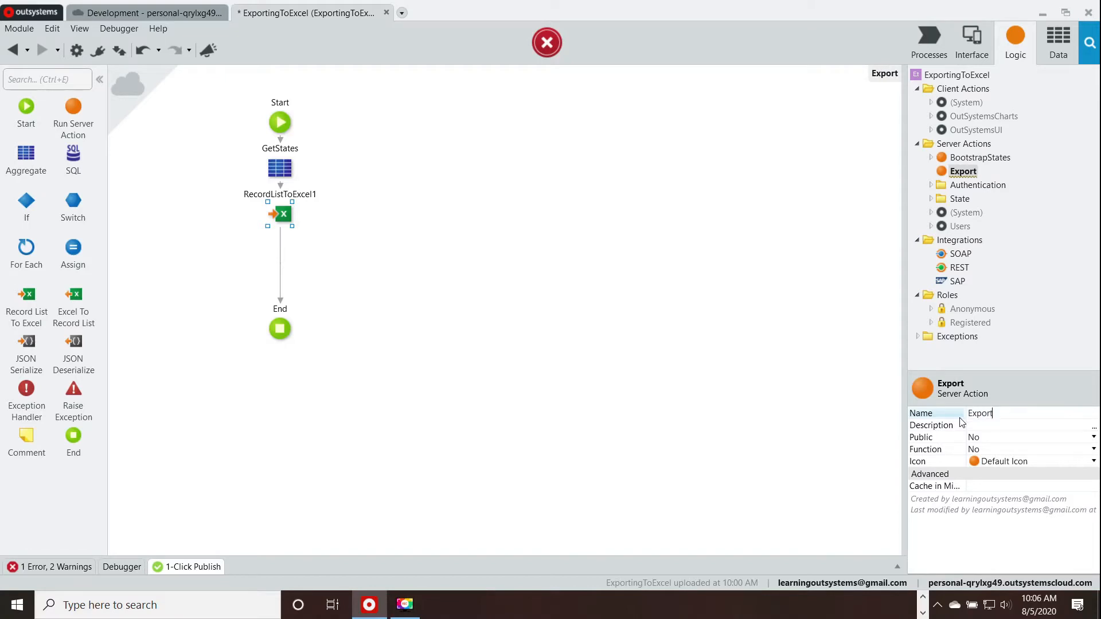
text(ToE)
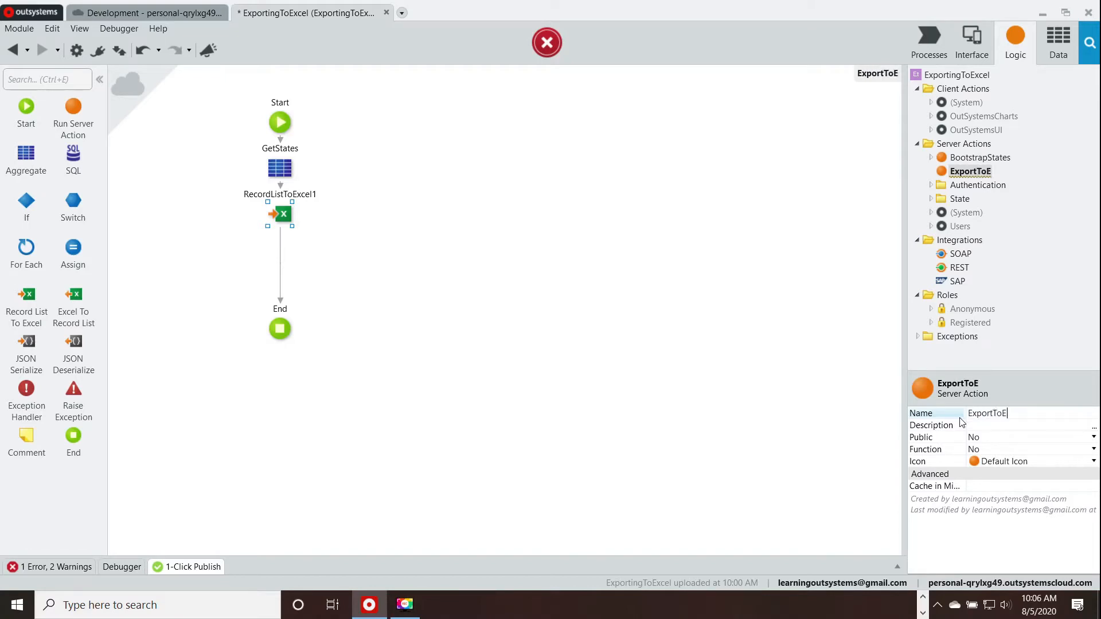
text(xcel)
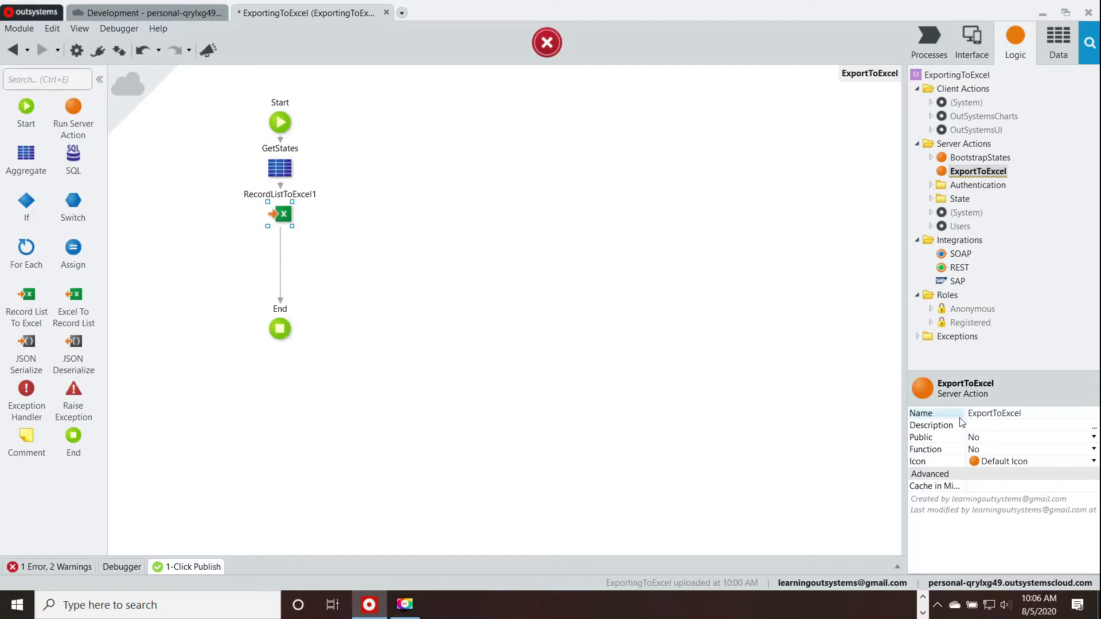
text(L)
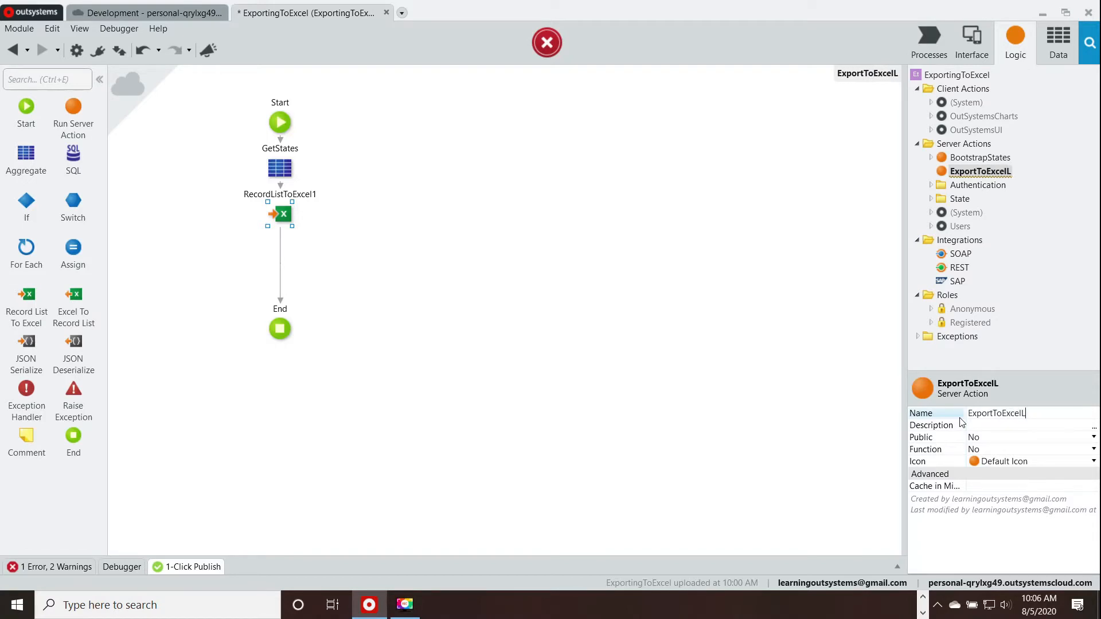
key(Backspace)
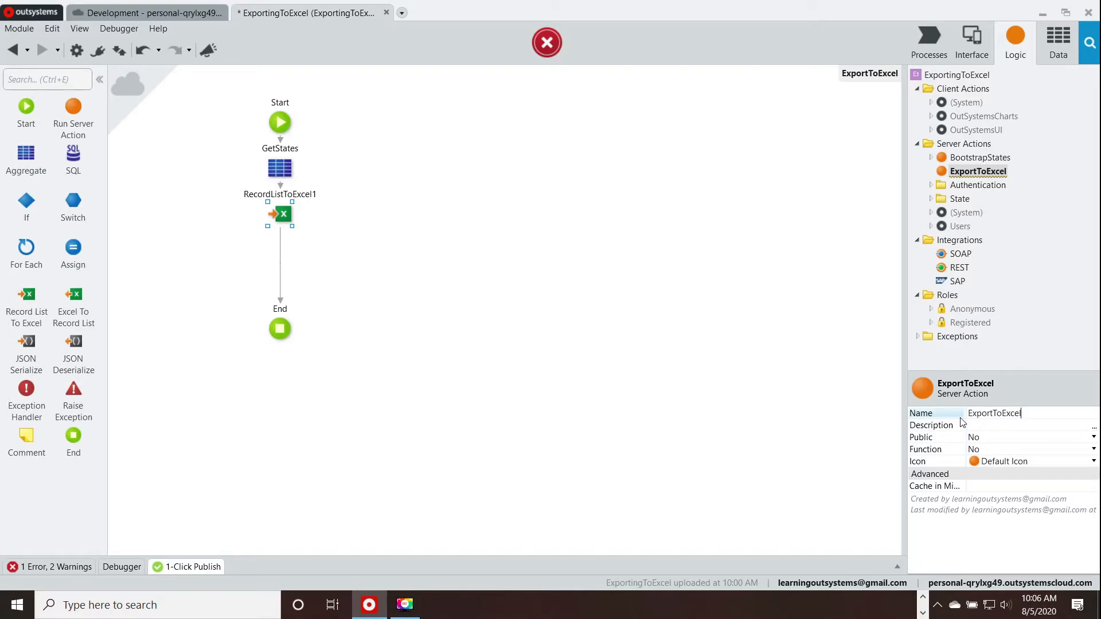
text(Action)
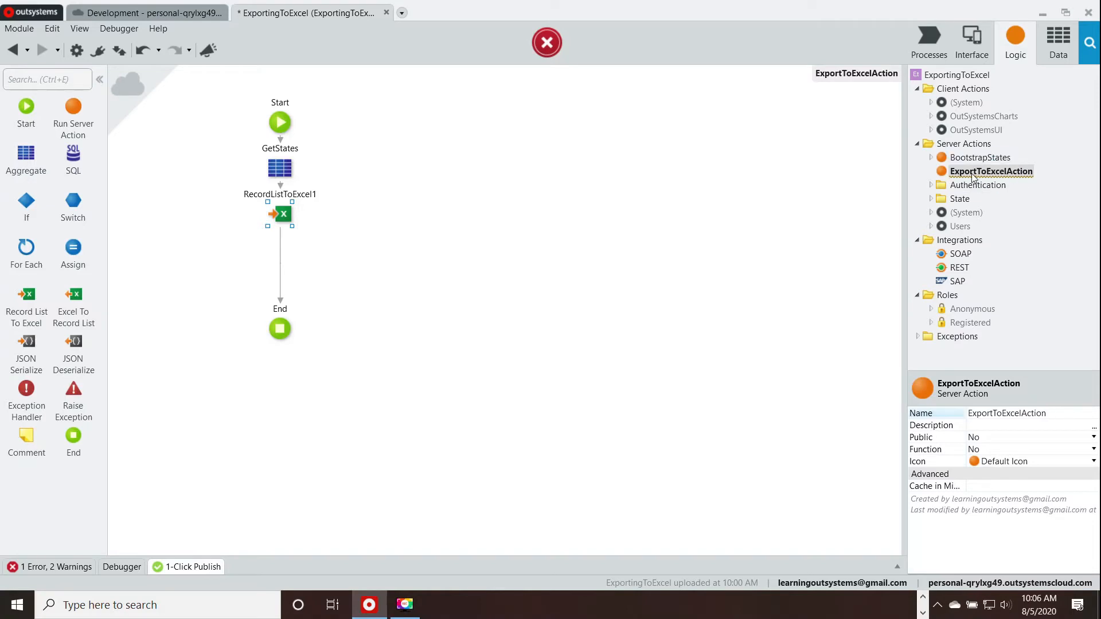
Add an output parameter named ExcelListInBinaryFormat to ExportToExcelAction.
right_click(991, 171)
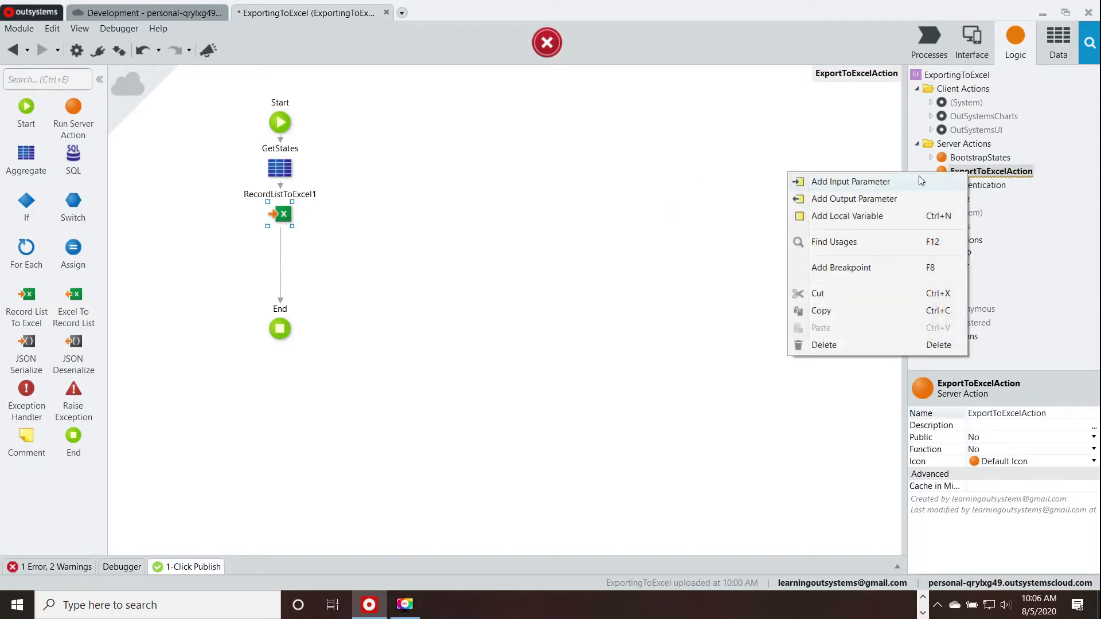
click(853, 198)
text(Excel)
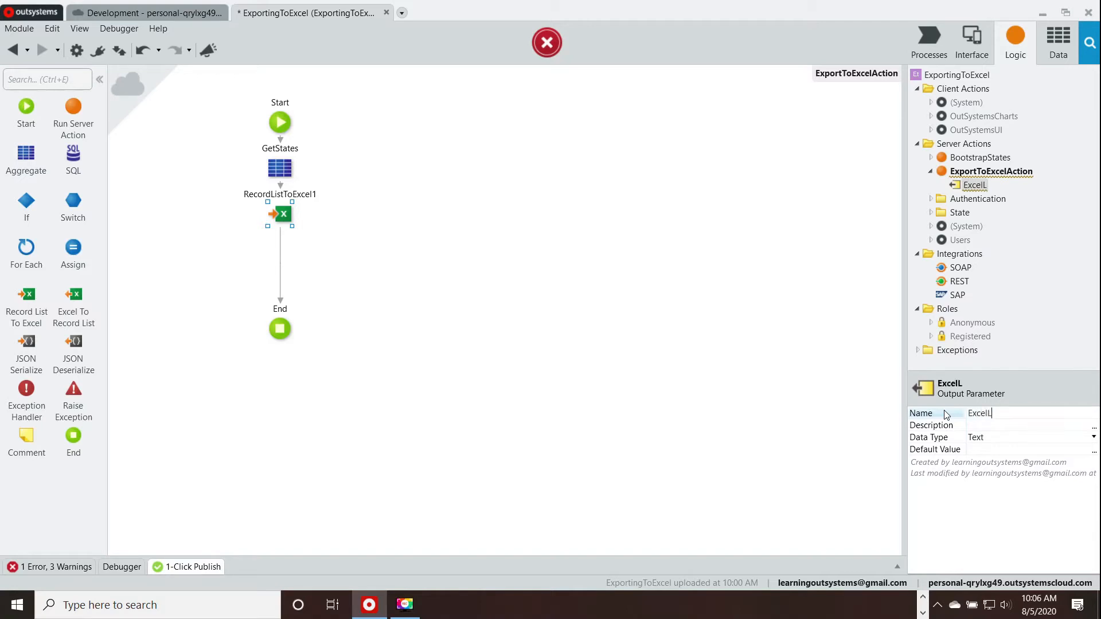
text(ListIn)
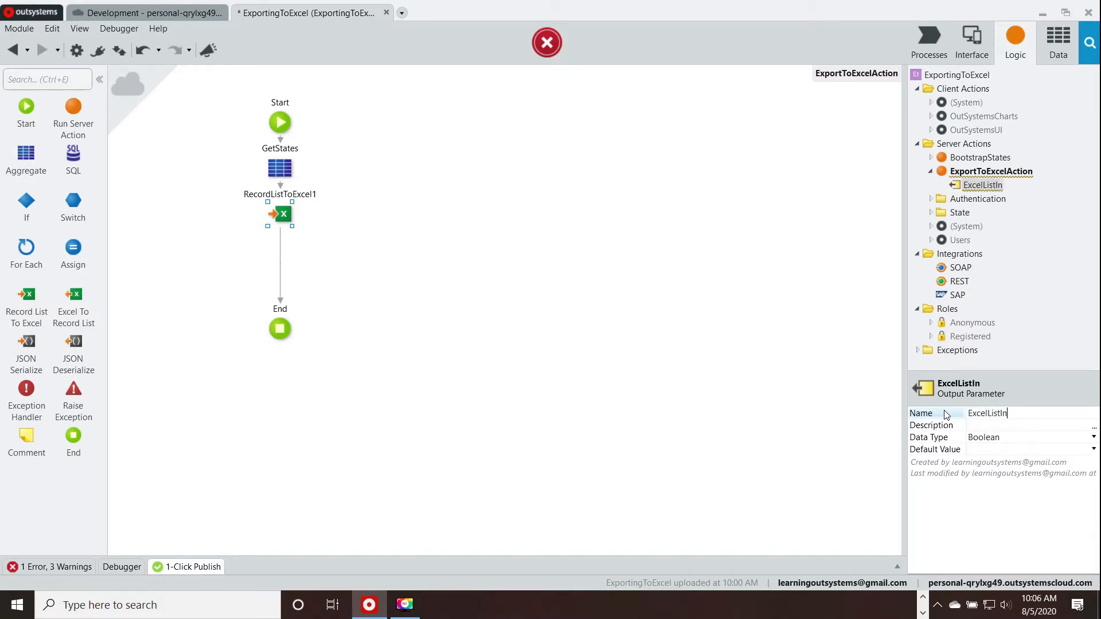
text(Binary)
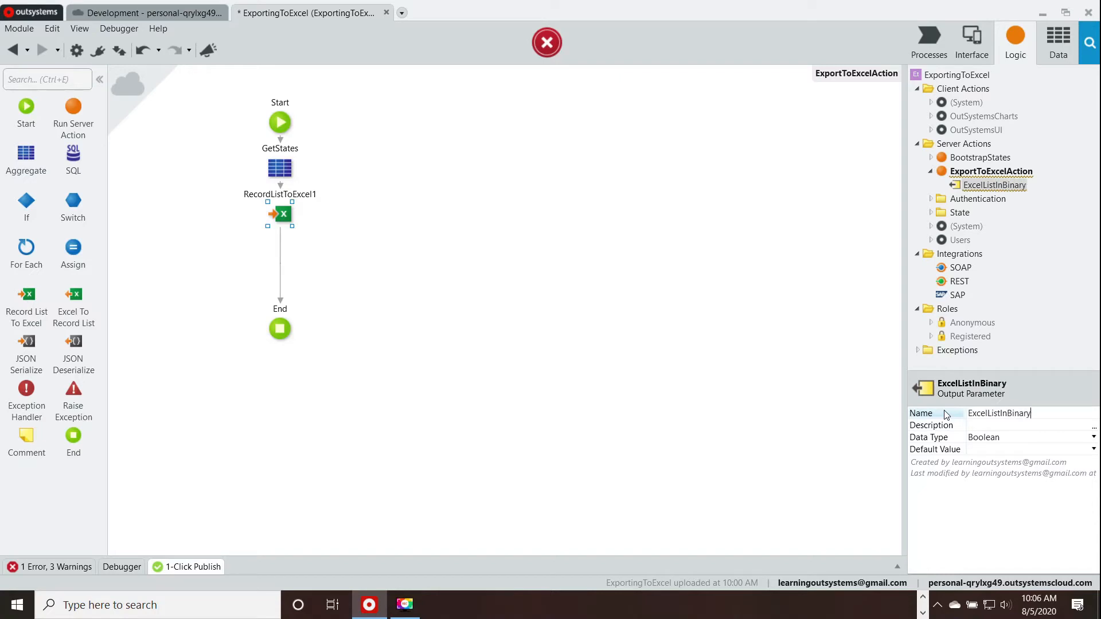
text(Form)
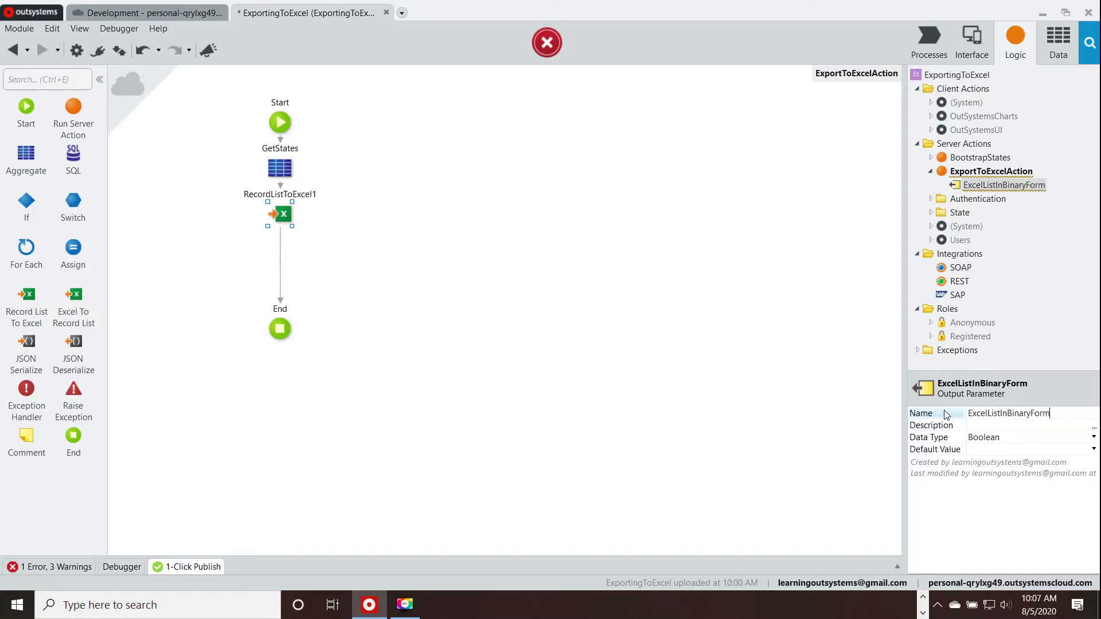
text(at)
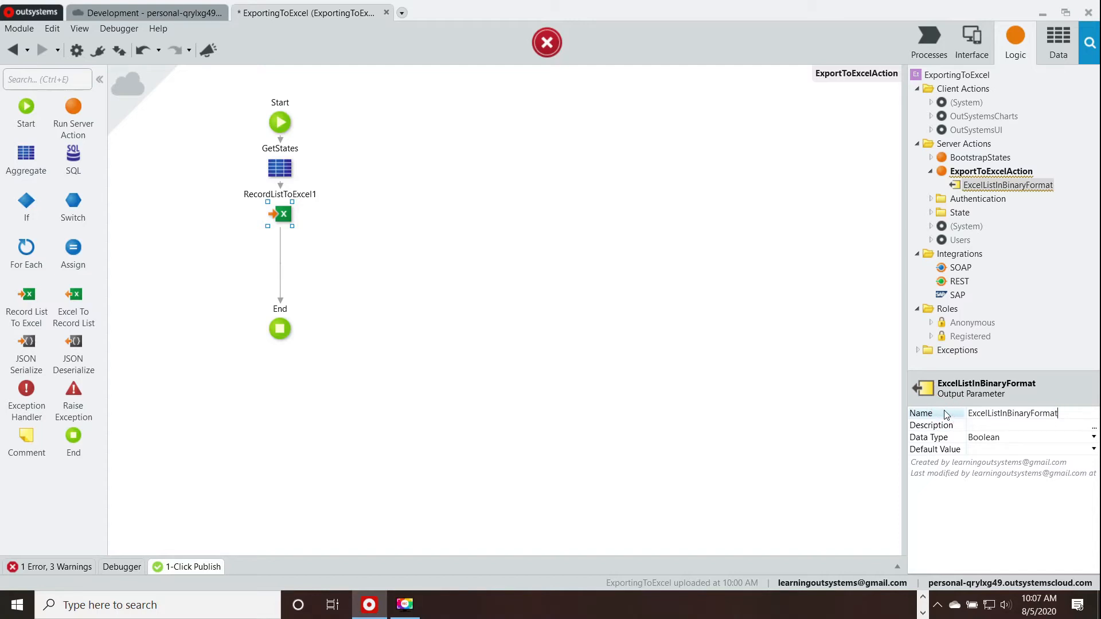
click(960, 212)
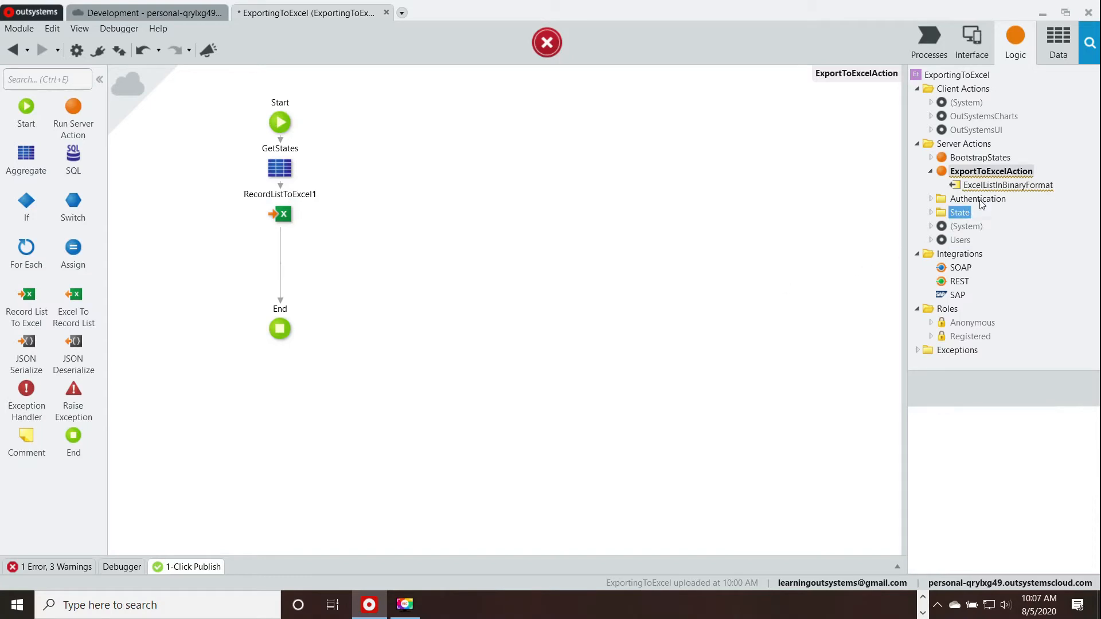
click(1006, 185)
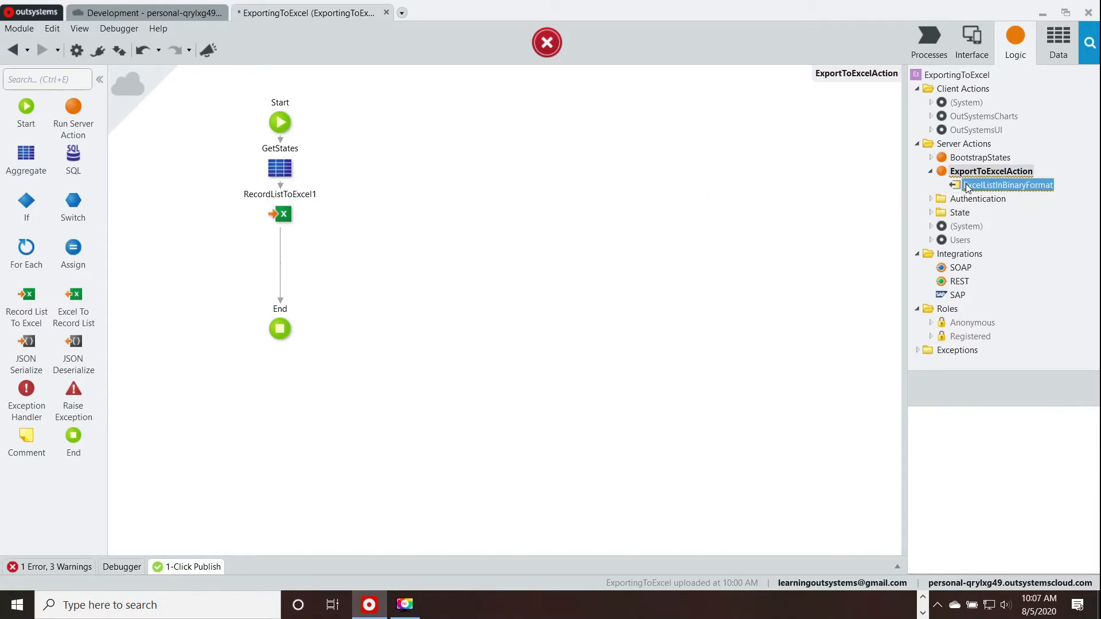
Add an Assign setting ExcelListInBinaryFormat to GetStates.List via the expression editor.
click(1007, 185)
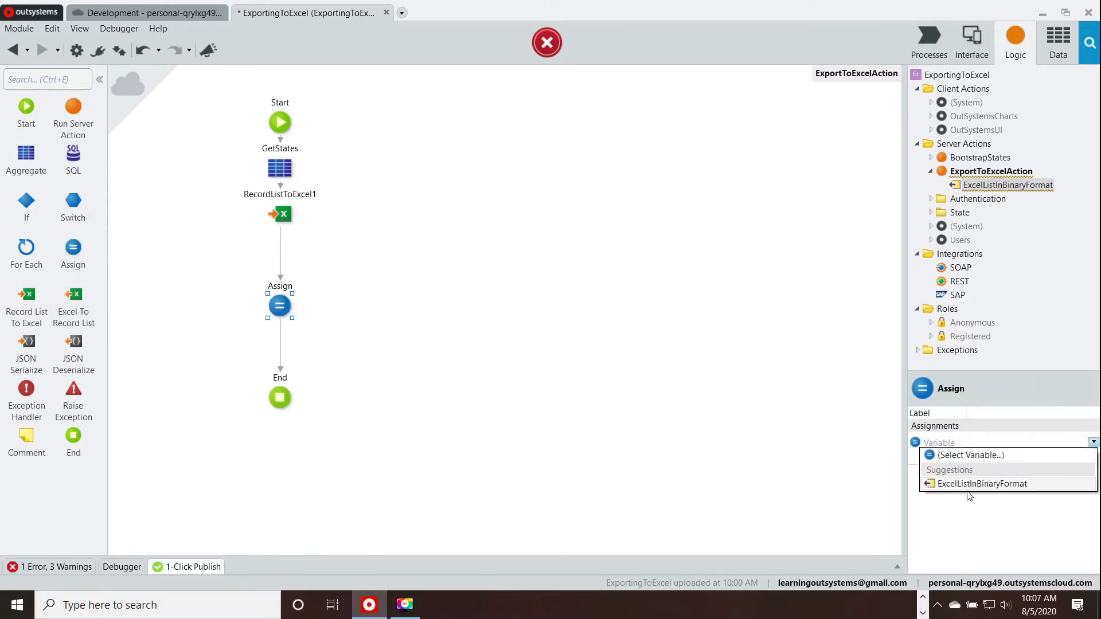
click(982, 483)
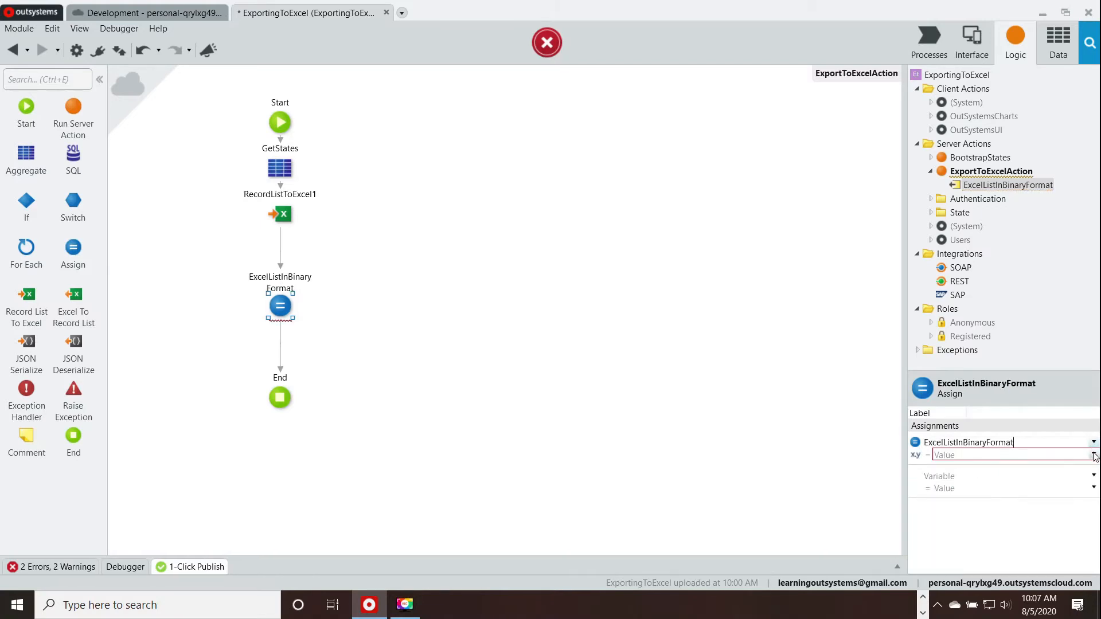
click(1093, 456)
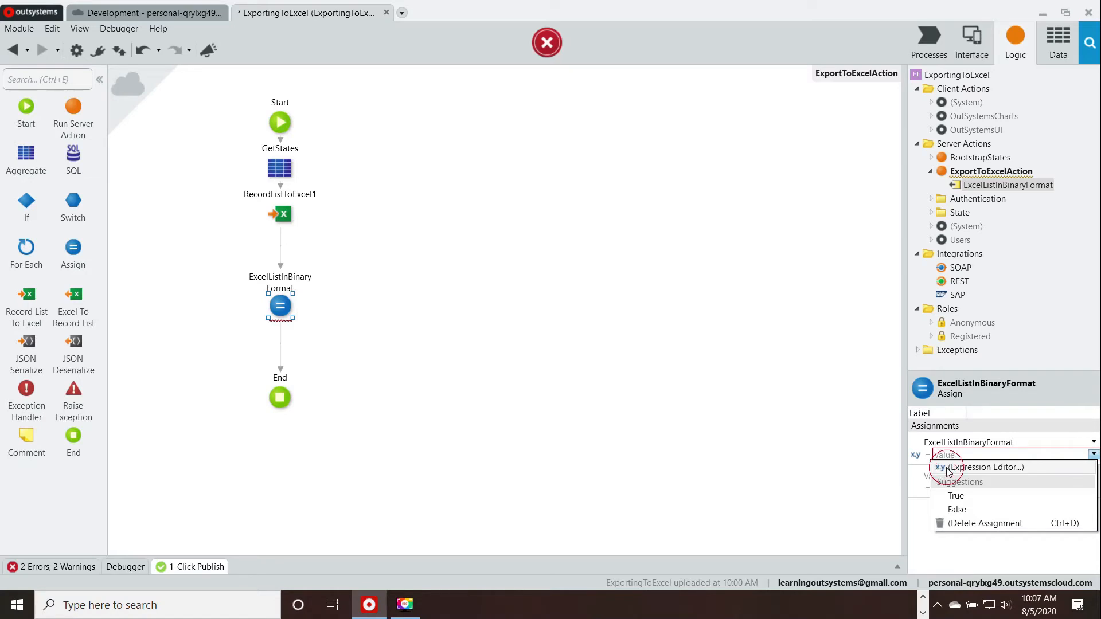
click(987, 467)
text(GetStates)
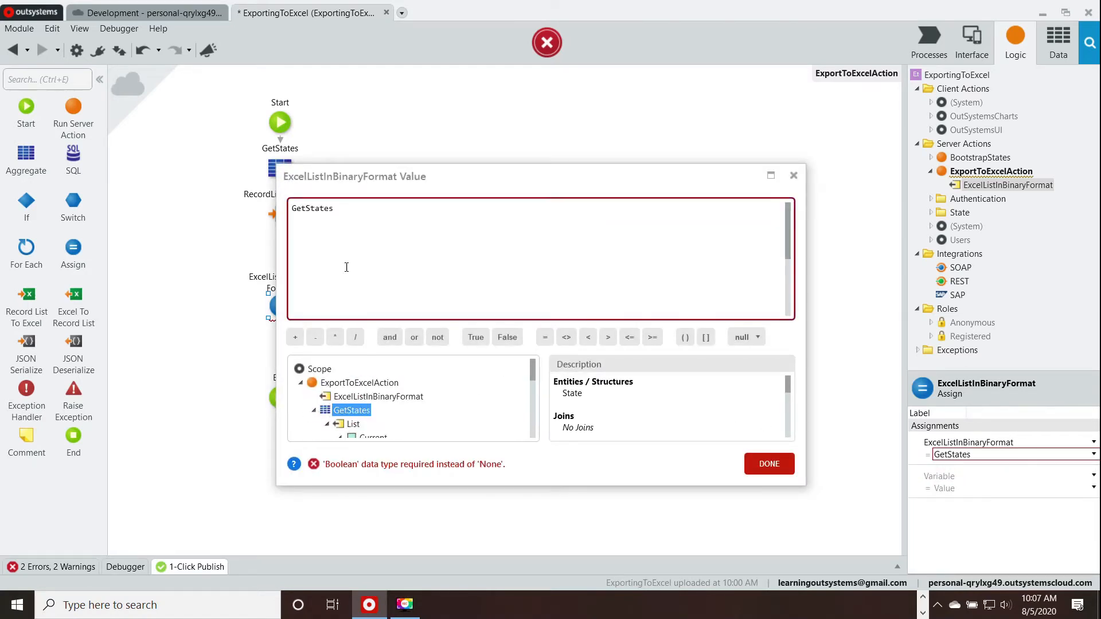
click(352, 411)
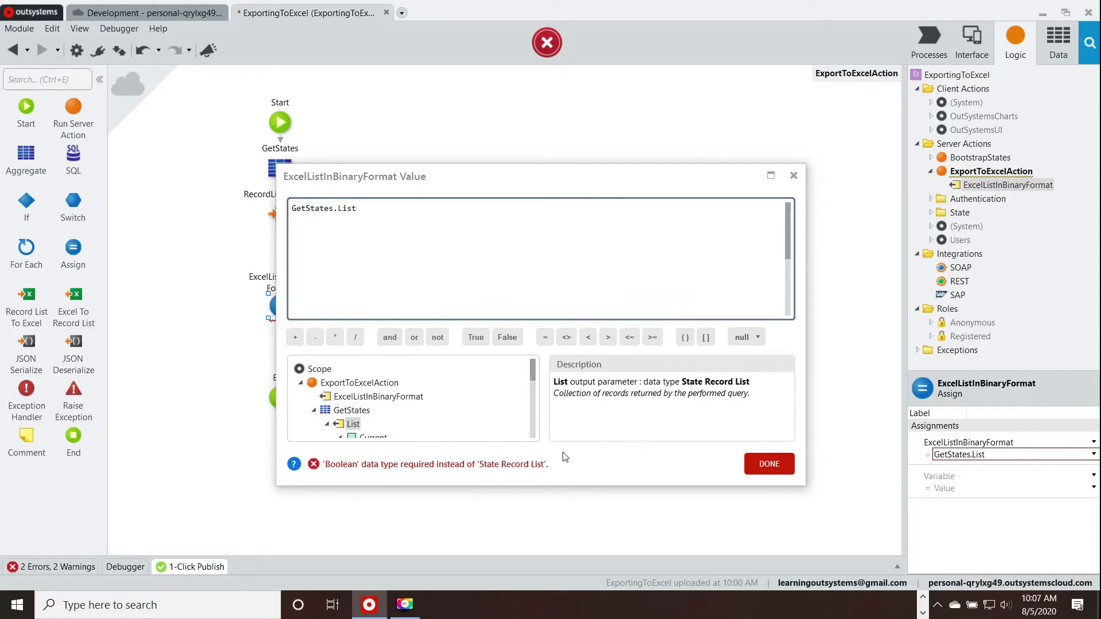
mouse_move(541, 463)
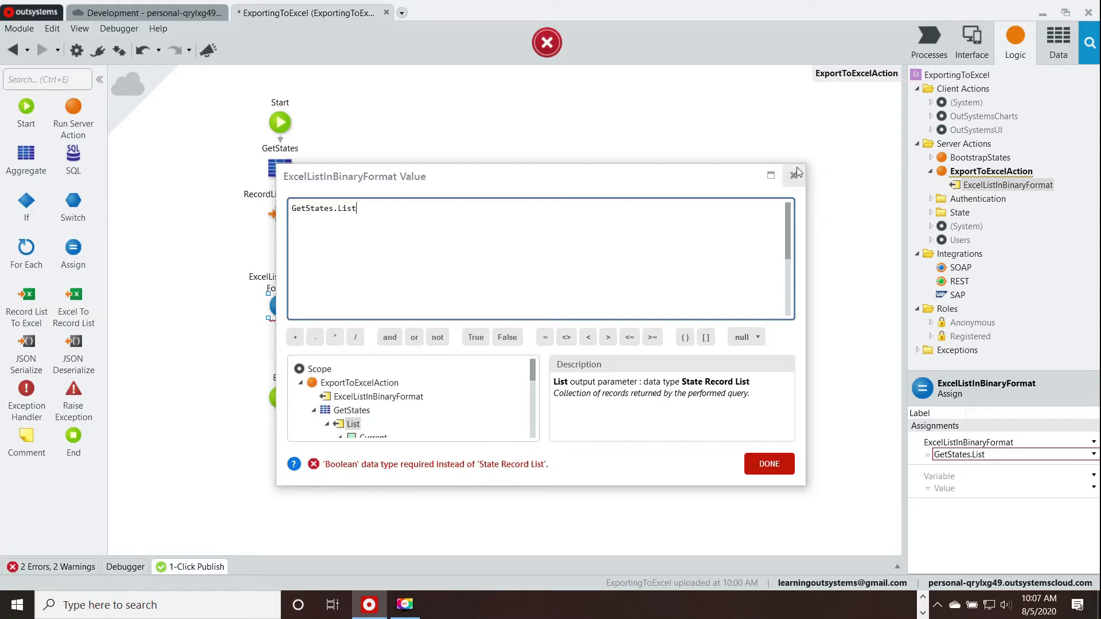
Change the output parameter's data type to Binary Data.
click(796, 173)
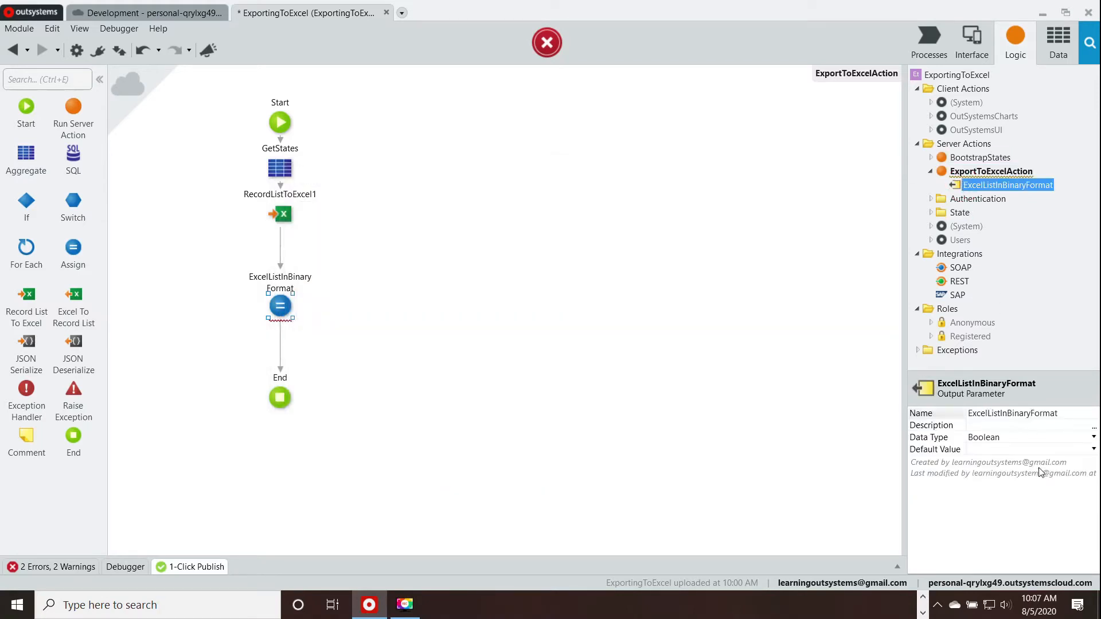
click(1094, 437)
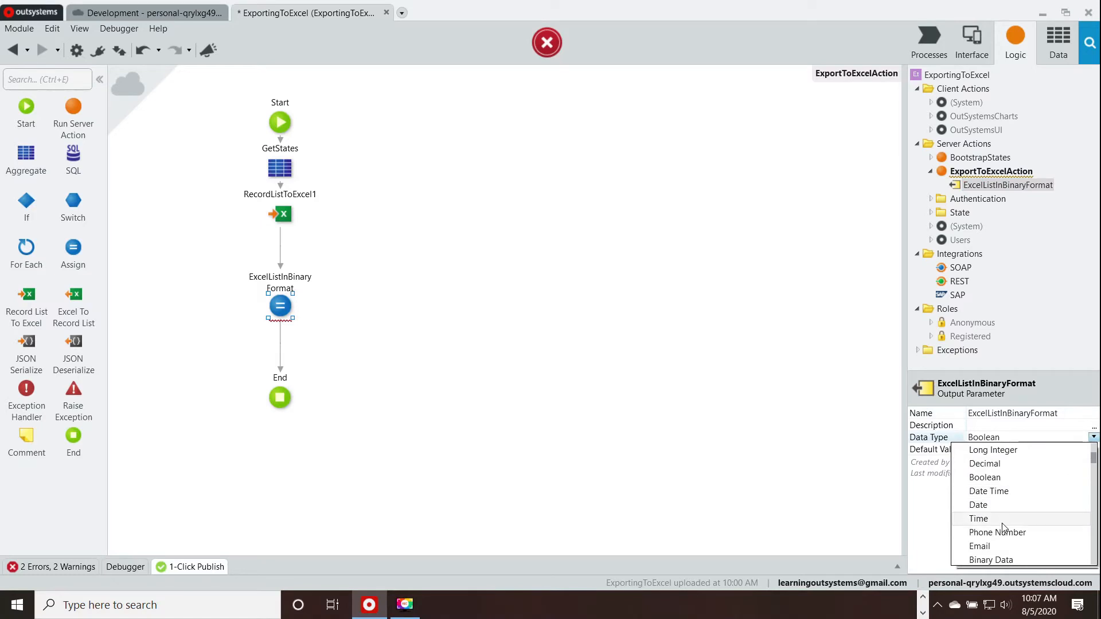
click(991, 560)
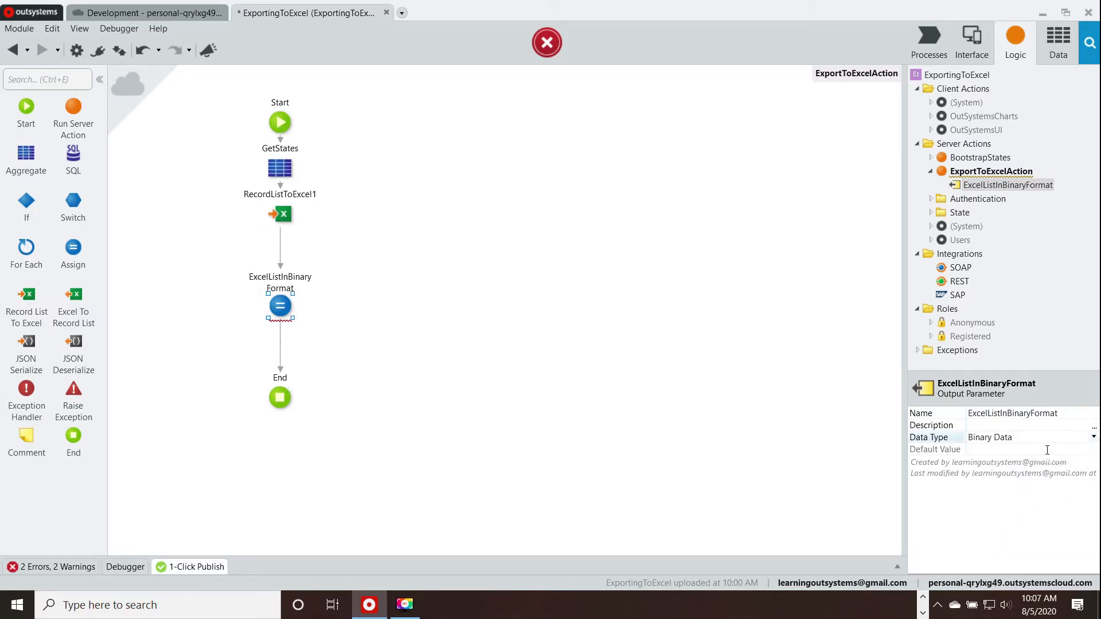
Assign the RecordListToExcel1 result to ExcelListInBinaryFormat instead.
click(279, 306)
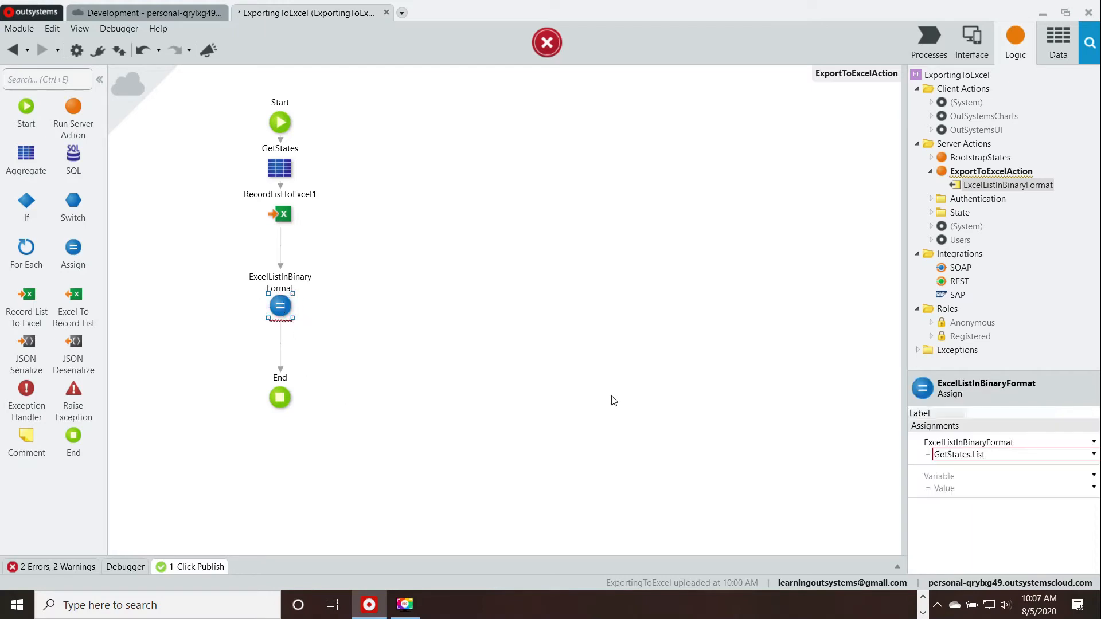
click(1093, 454)
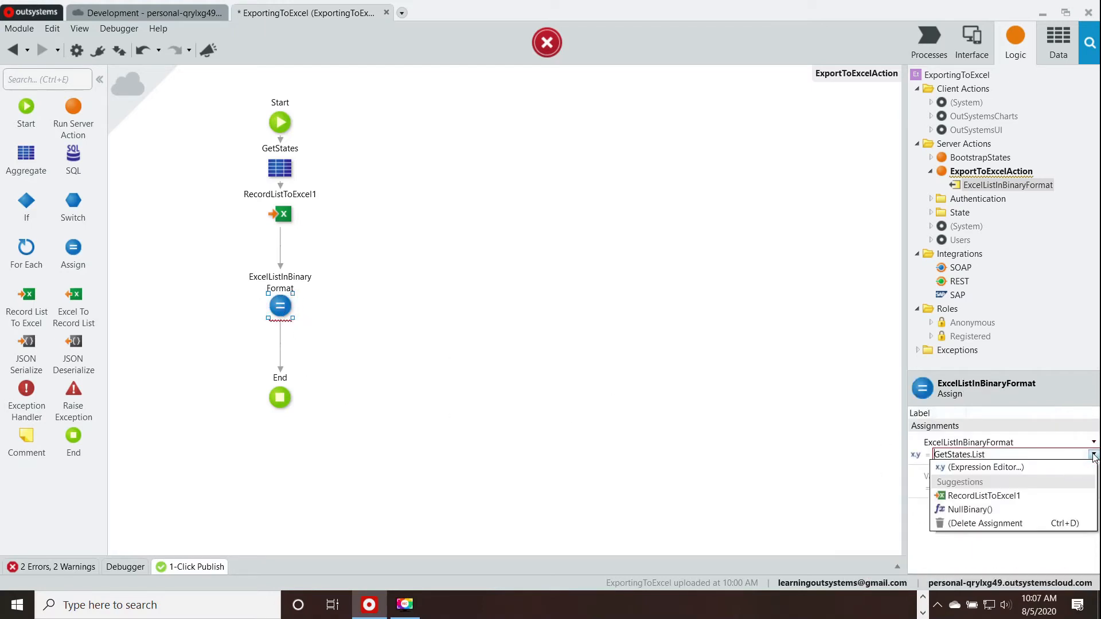
click(984, 495)
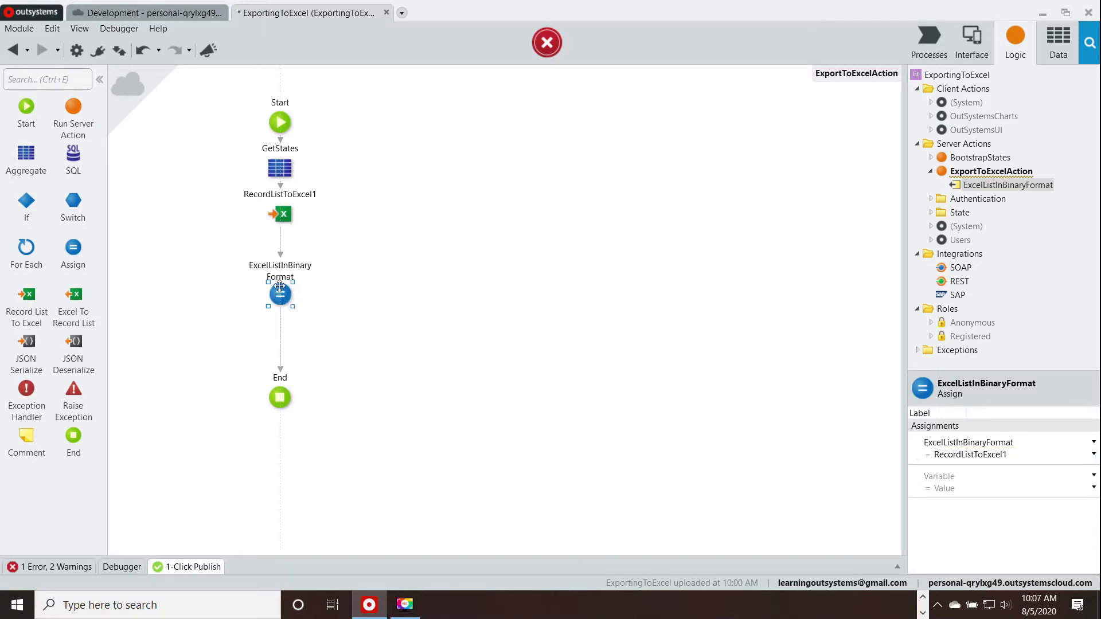
click(374, 481)
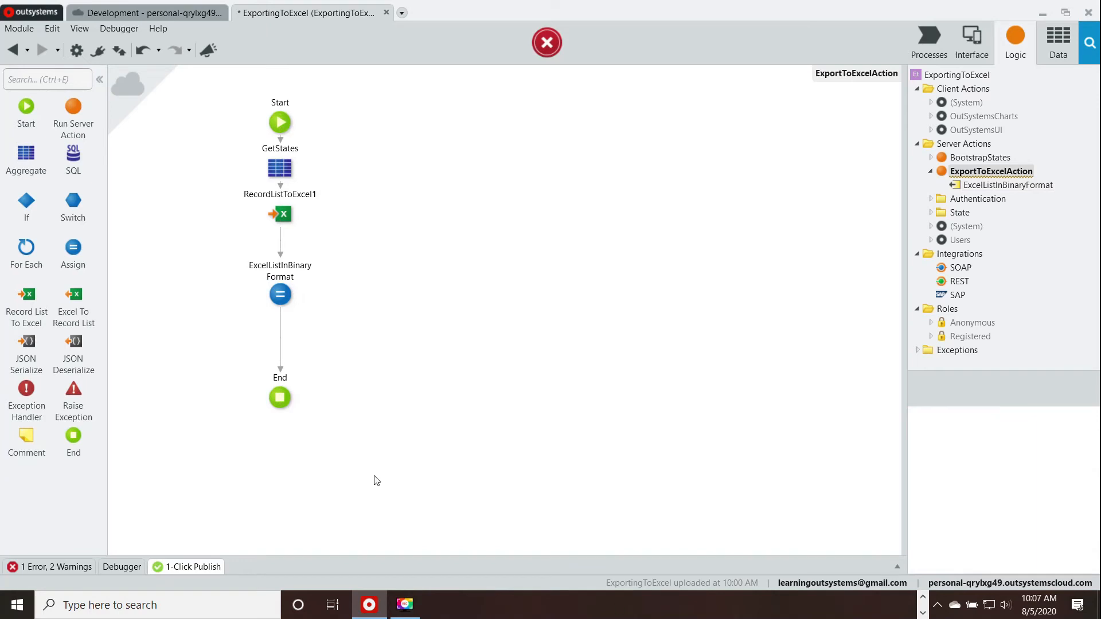
click(1008, 185)
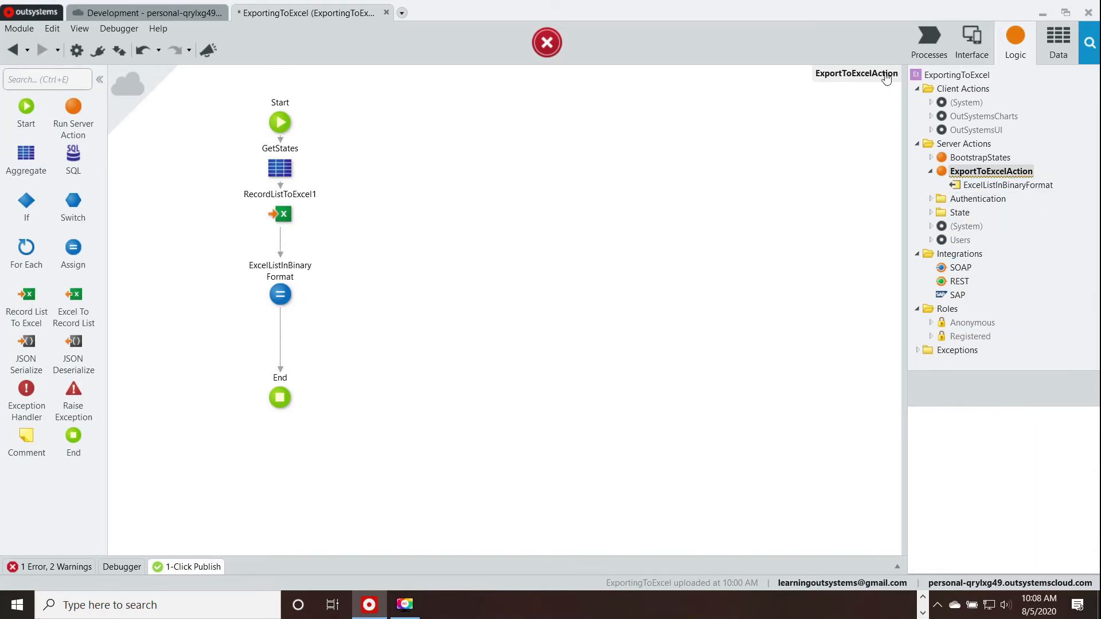
Add a client action to the ExportStatesToExcel screen with a Download node in its flow.
click(972, 41)
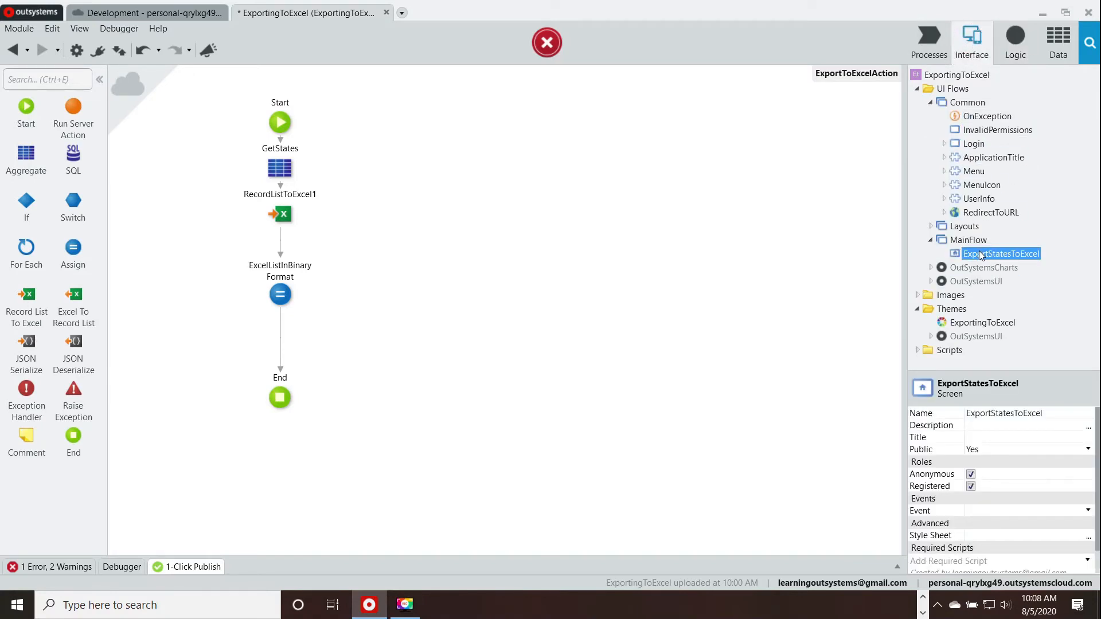
mouse_move(986, 258)
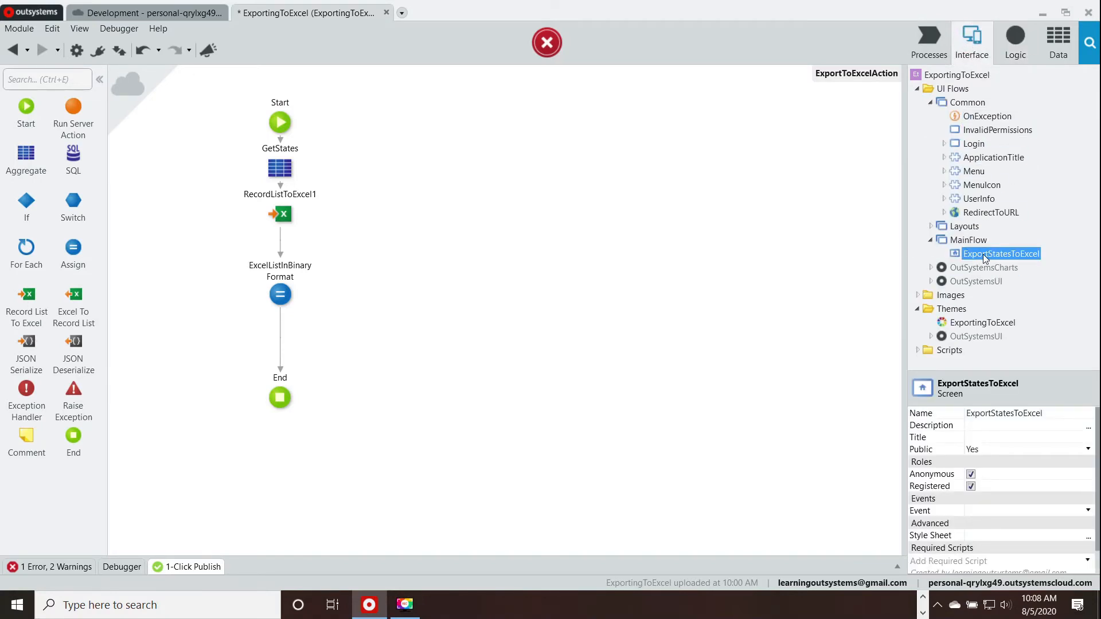
right_click(1001, 253)
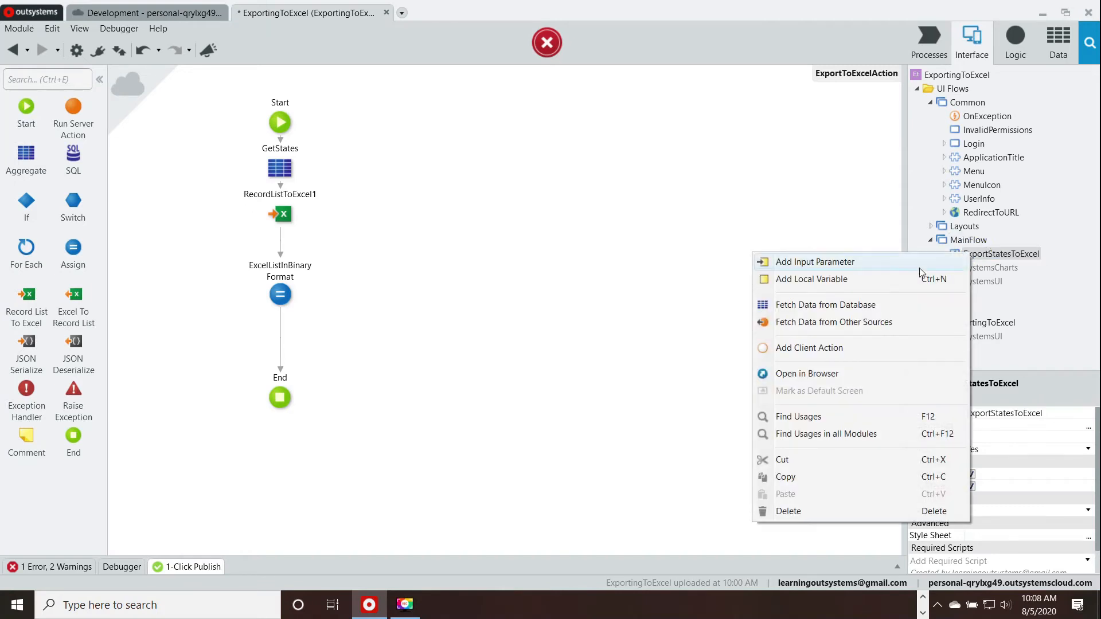
click(809, 348)
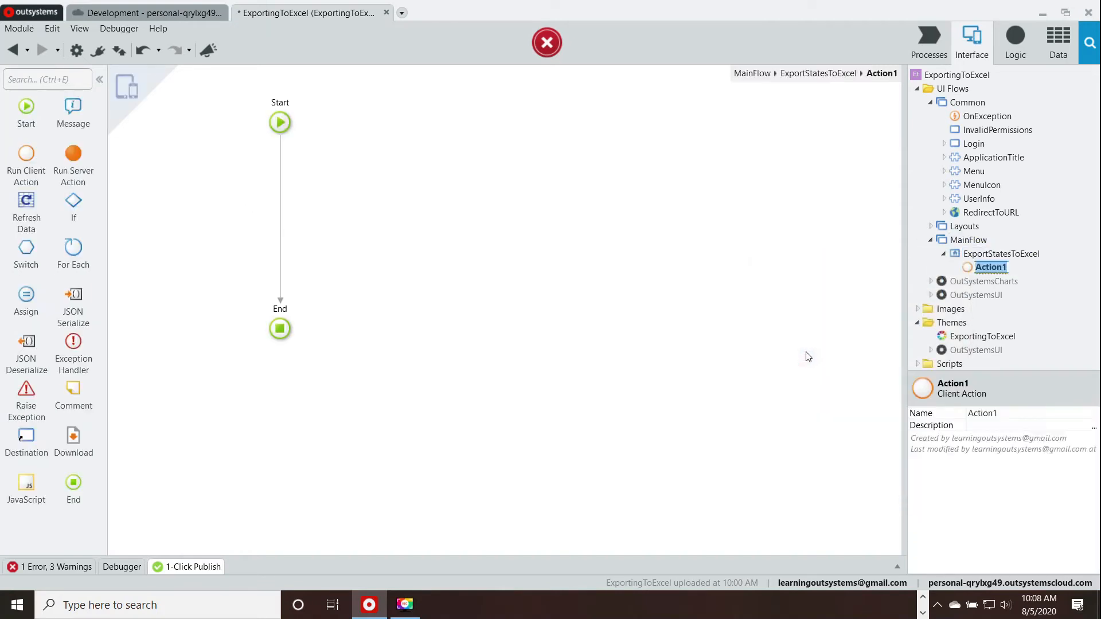
mouse_move(139, 402)
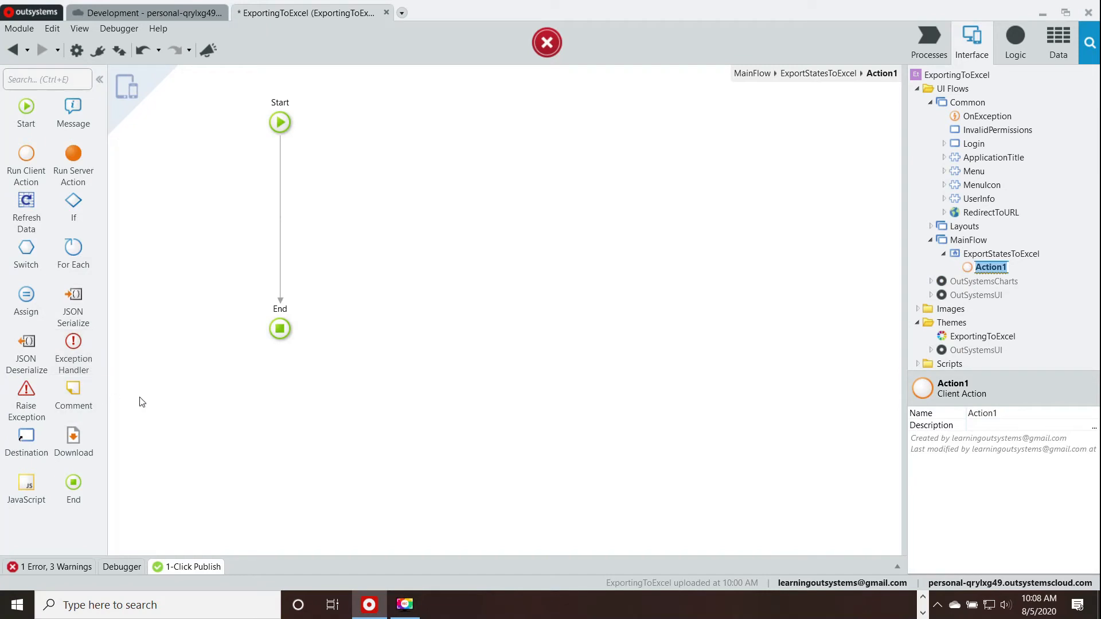
click(280, 329)
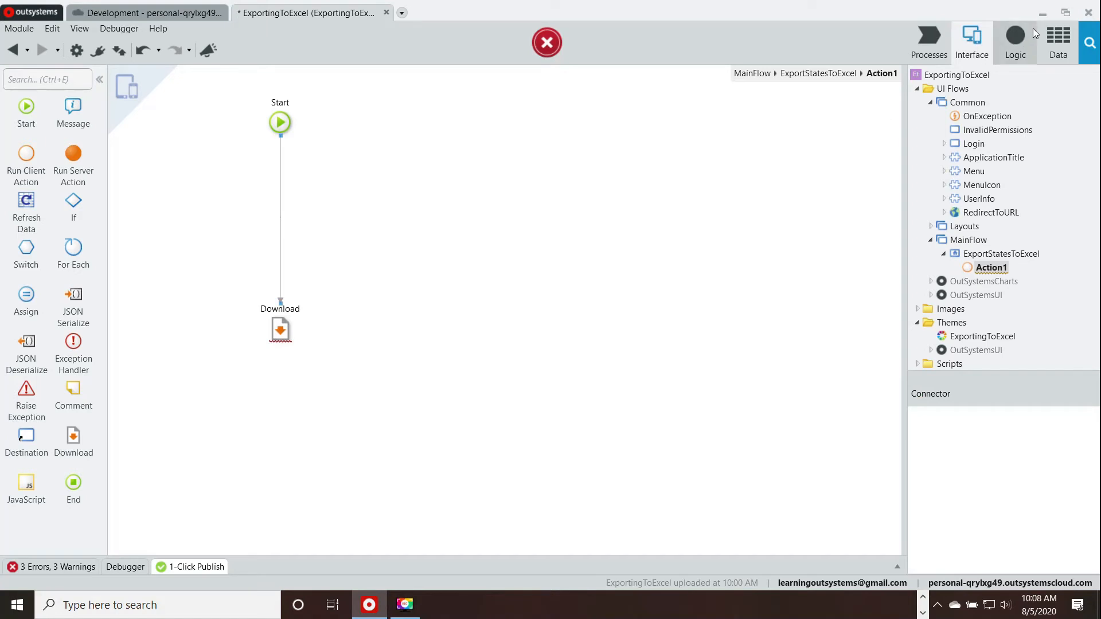
Set the Download's file content to the ExcelListInBinaryFormat output of ExportToExcelAction.
click(1014, 37)
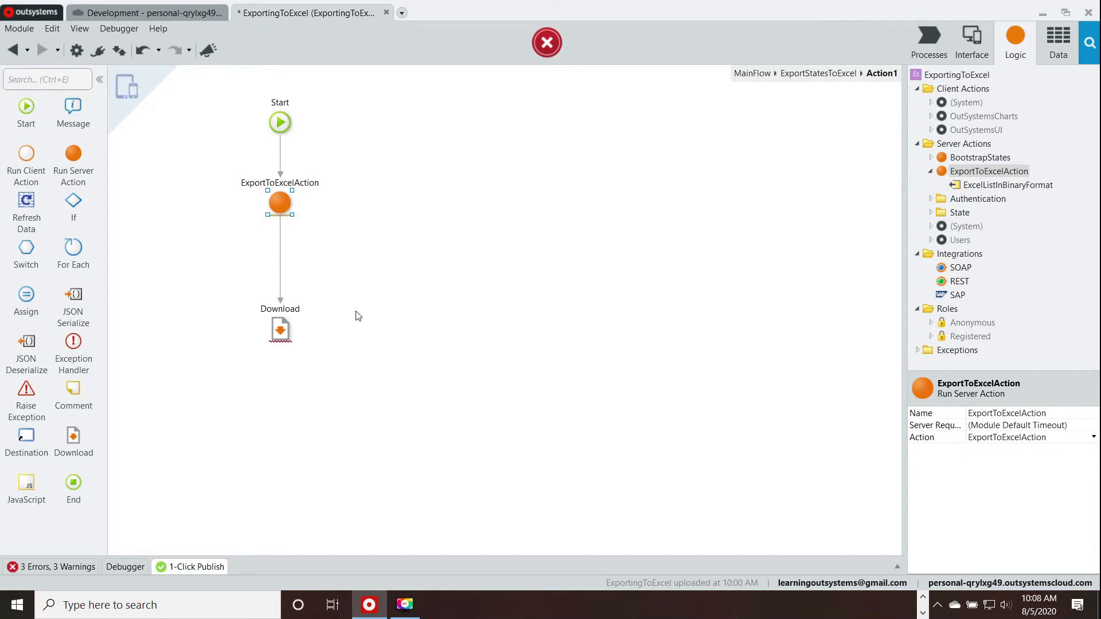
click(280, 329)
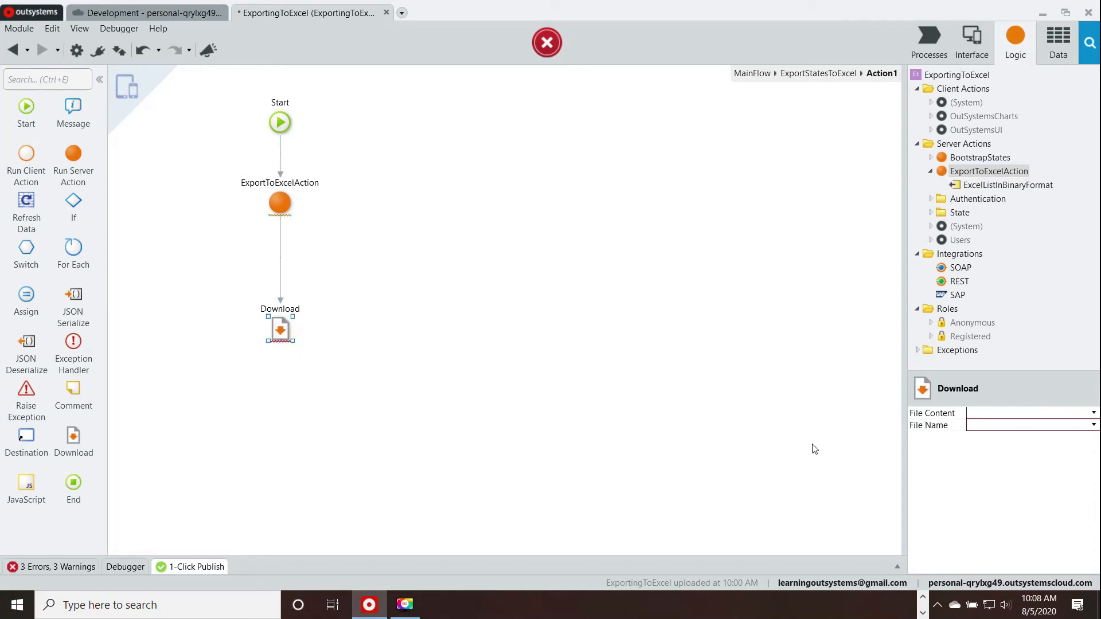
click(1029, 413)
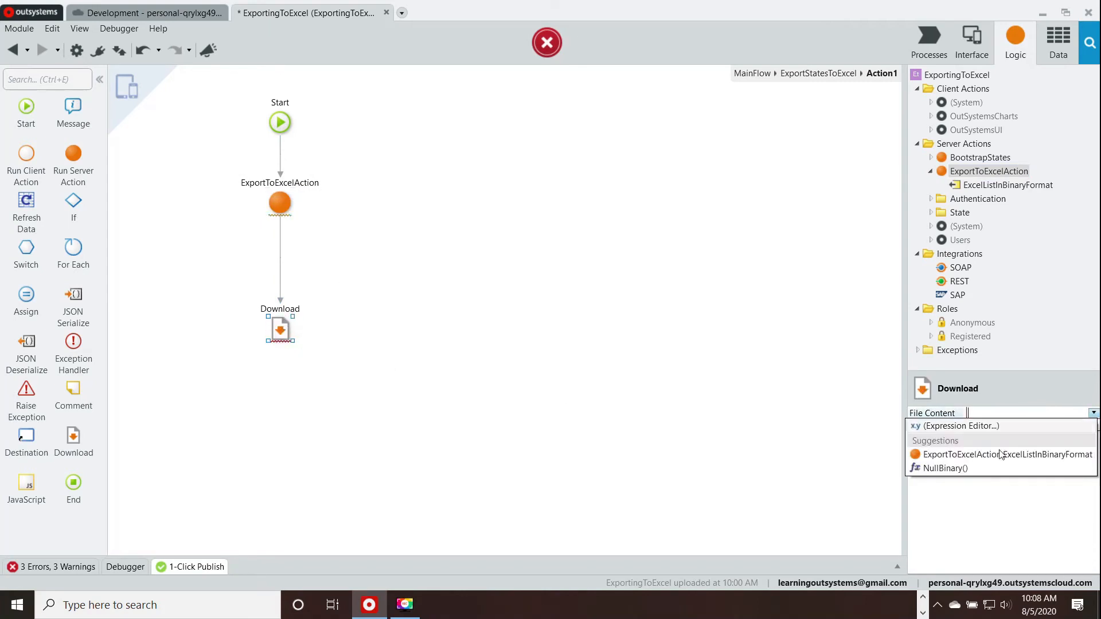
click(1006, 455)
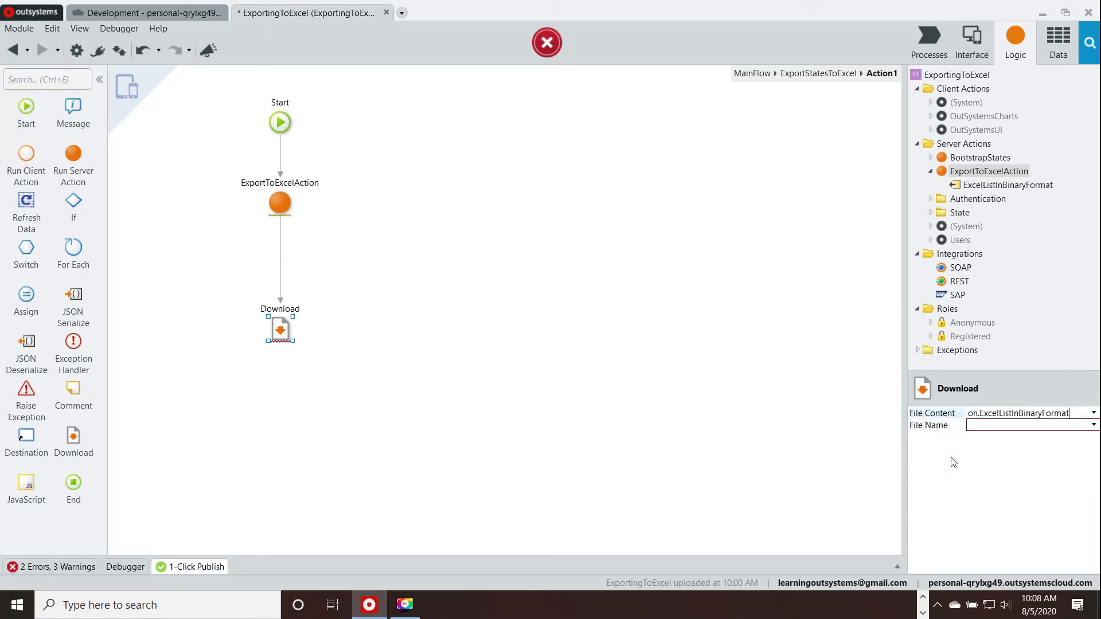
Set the Download file name to "StateList.xls".
click(1091, 424)
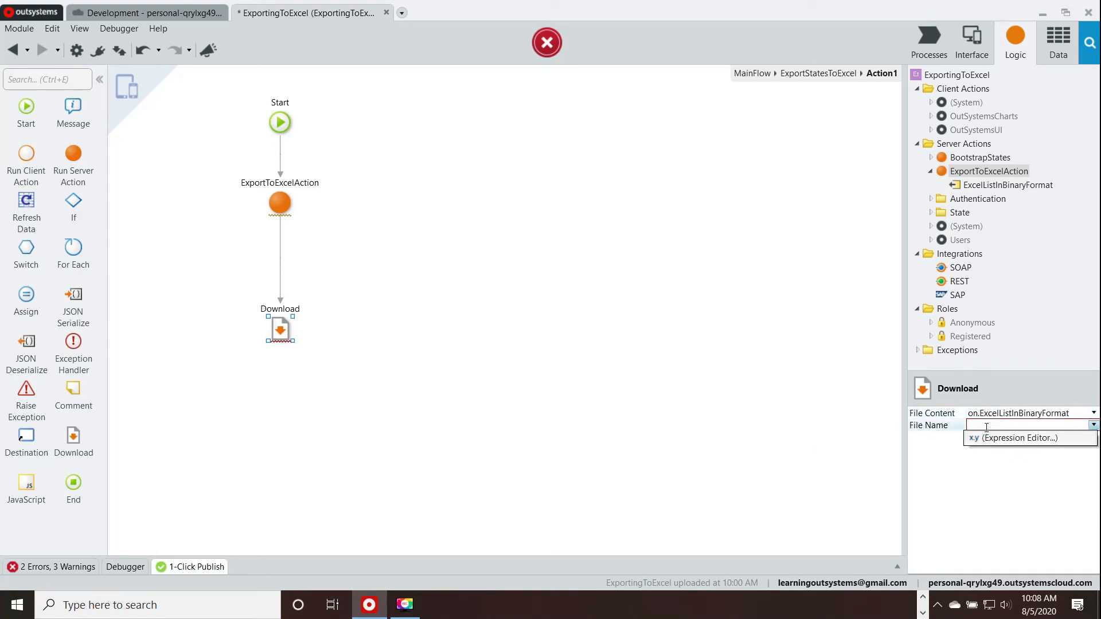
text(Ex)
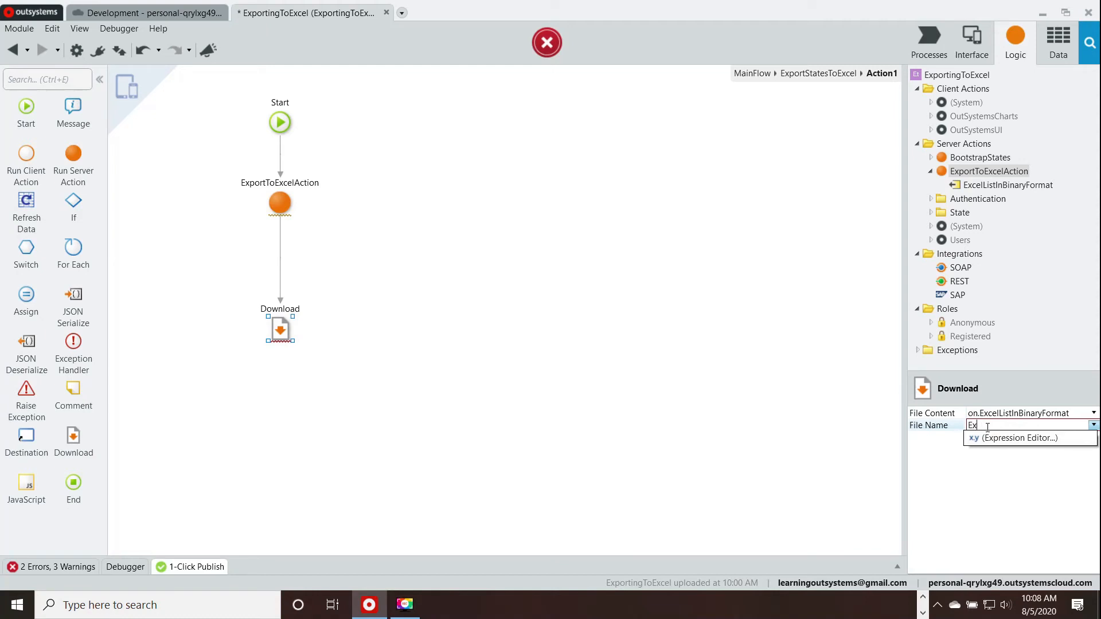
text(Sta)
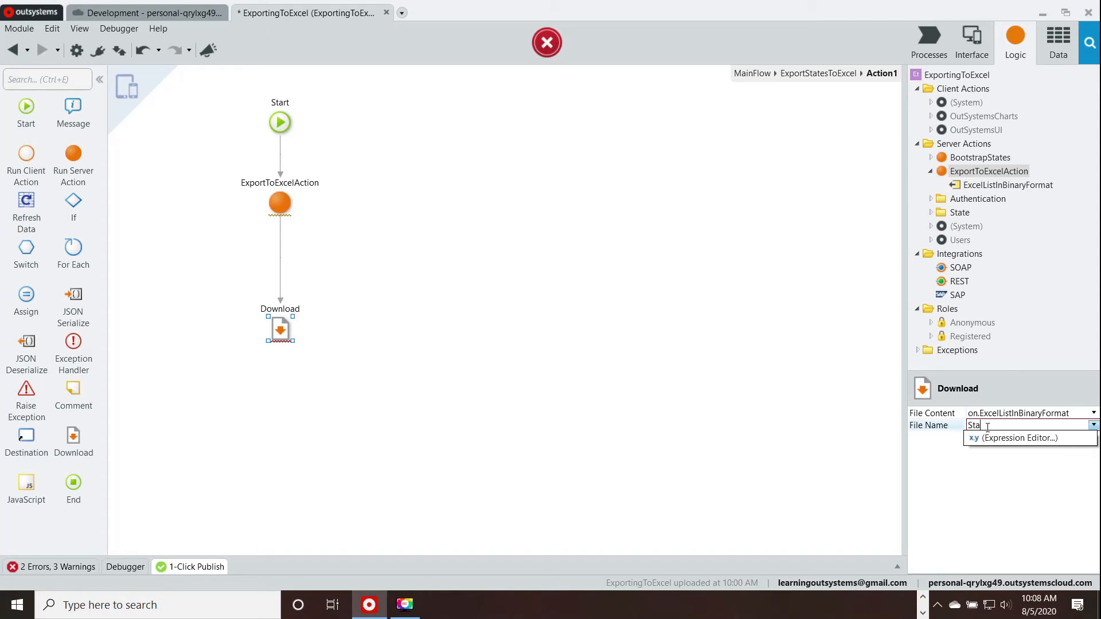
text(teList.)
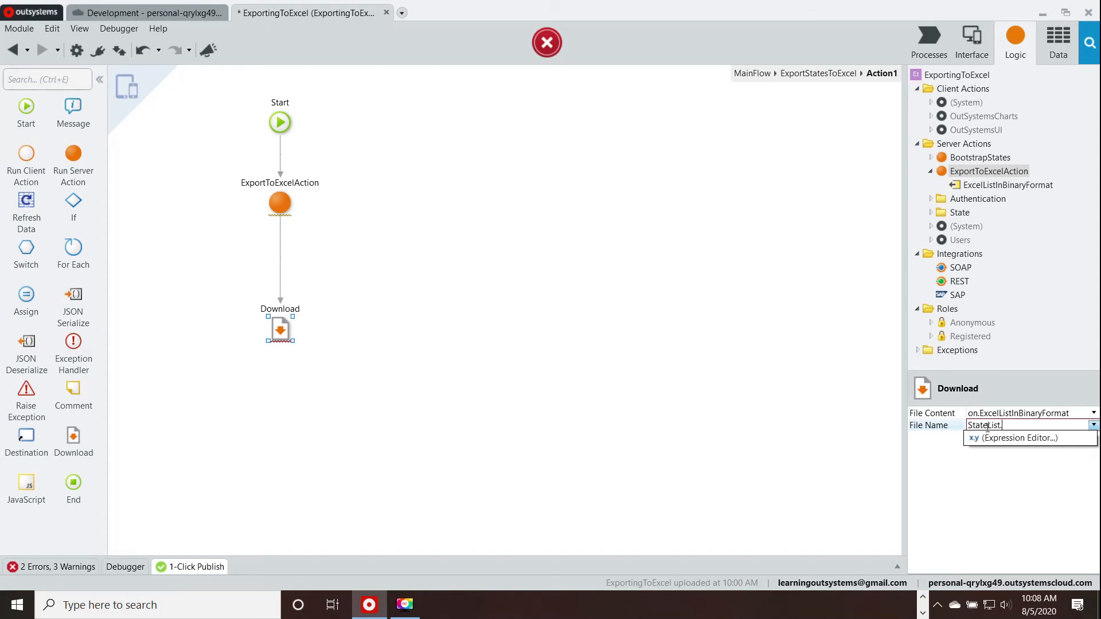
text(xls")
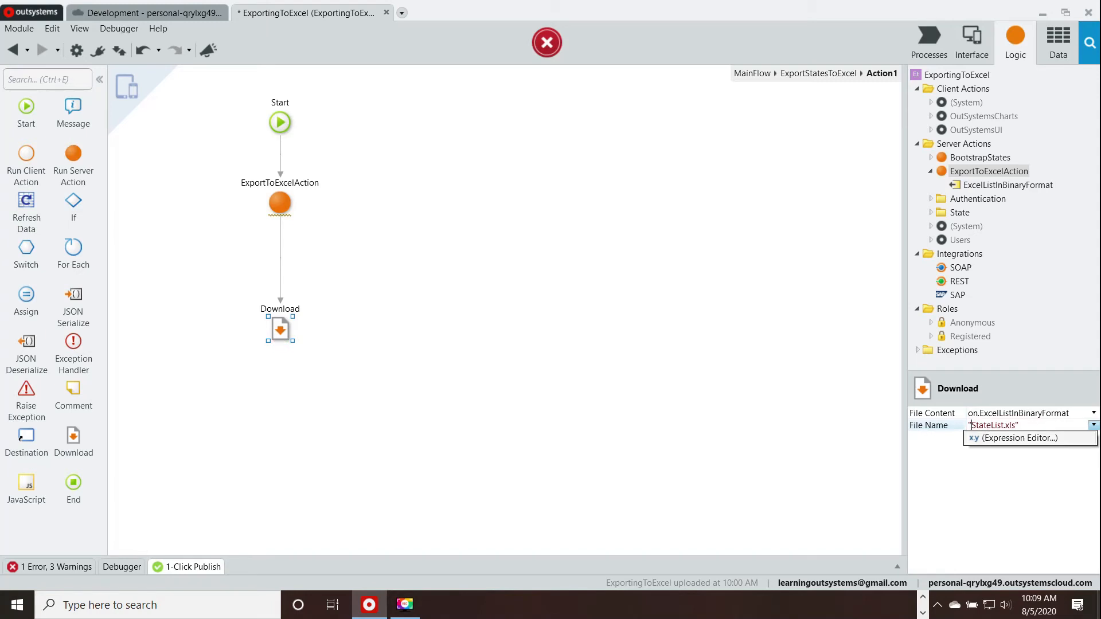
mouse_move(661, 380)
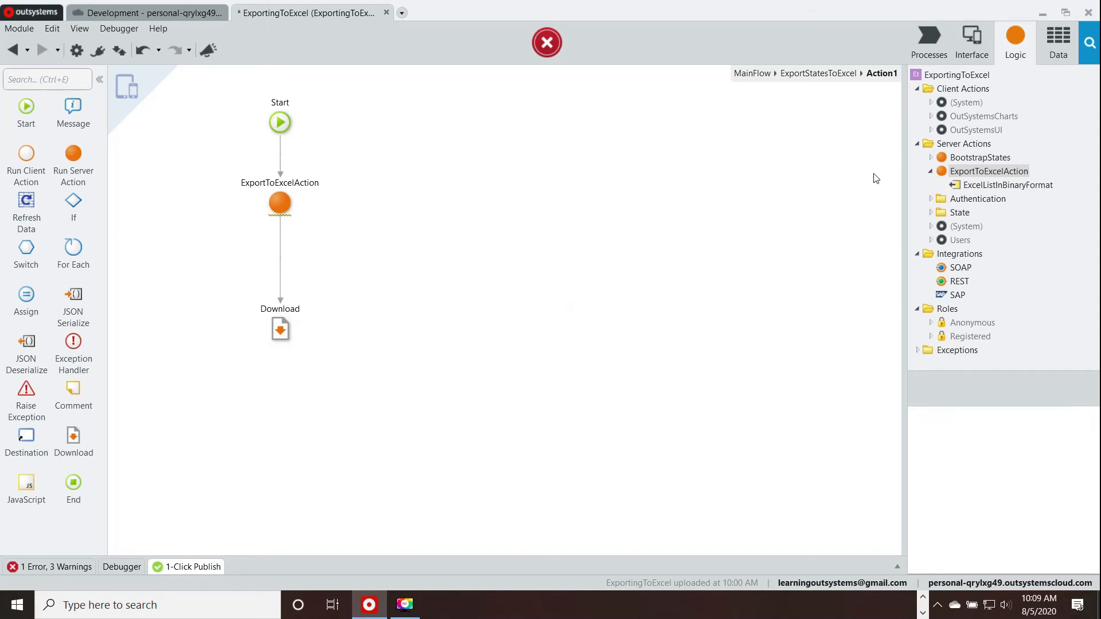
Return to the screen layout and select the Export State List button.
click(280, 204)
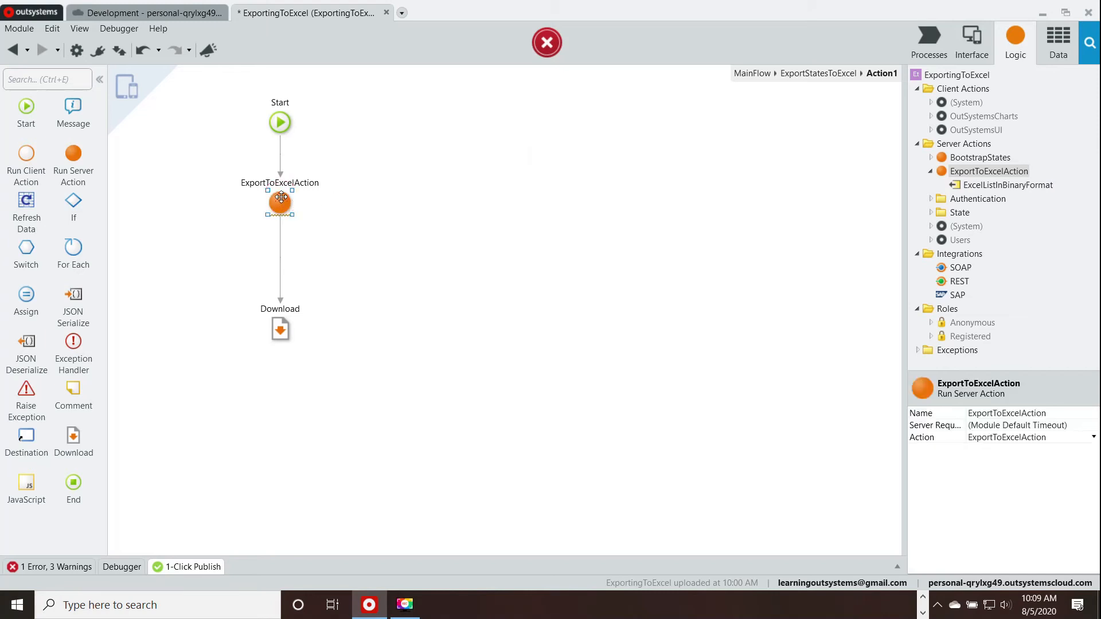
mouse_move(687, 115)
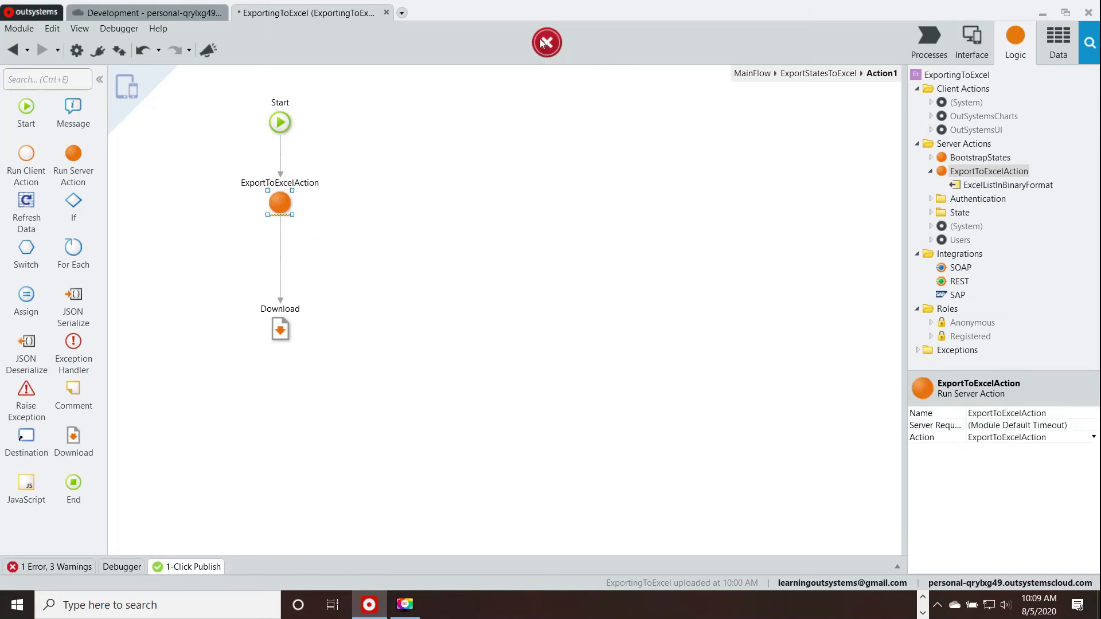
click(56, 567)
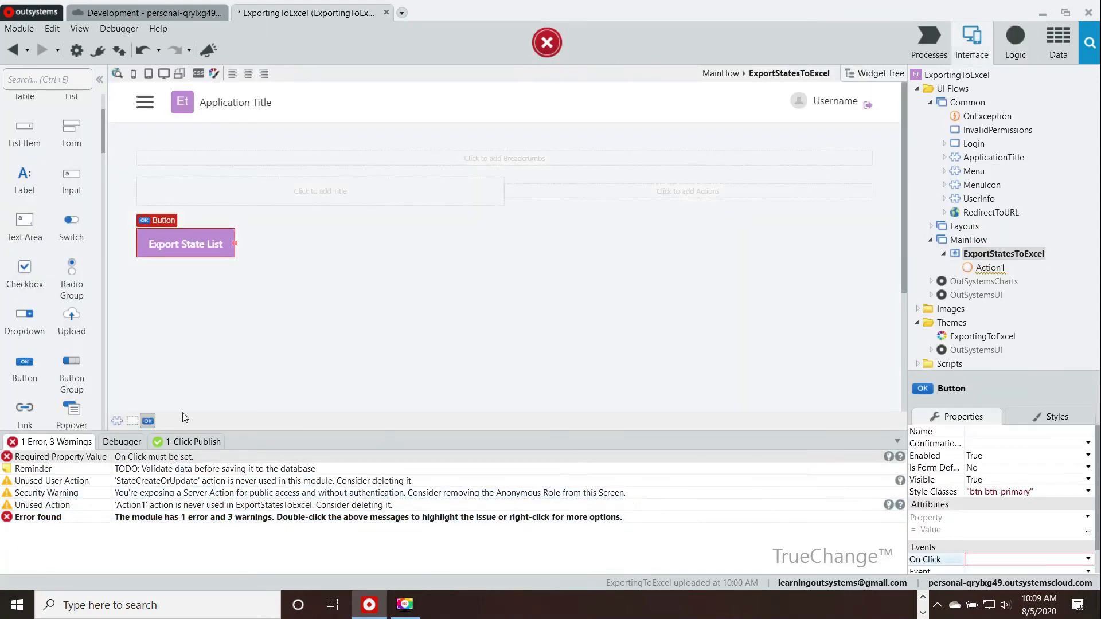
click(186, 243)
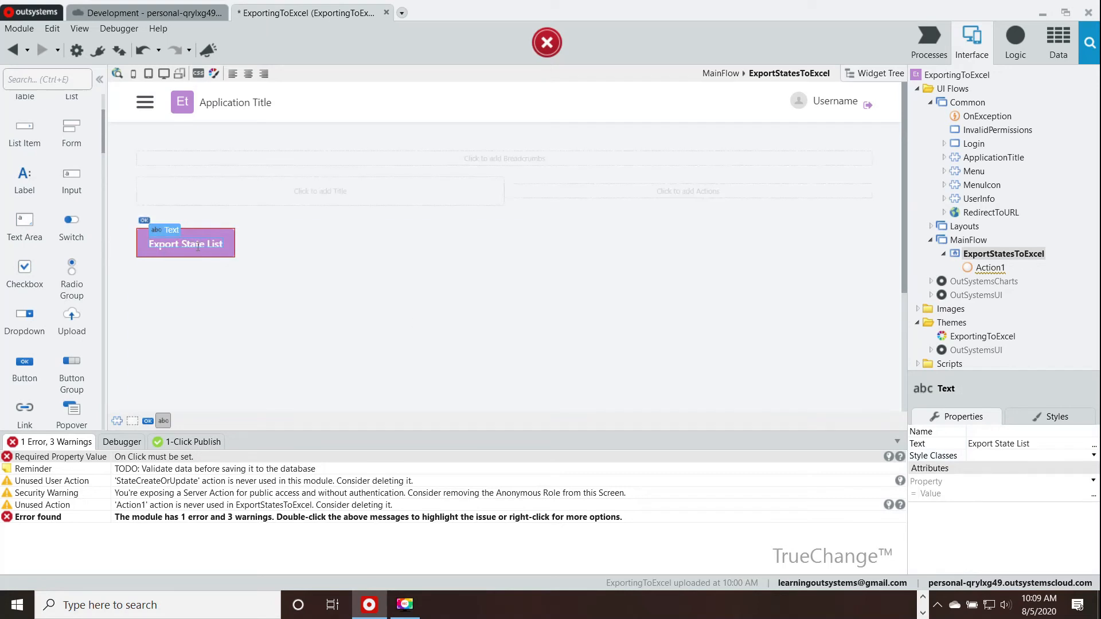
click(186, 243)
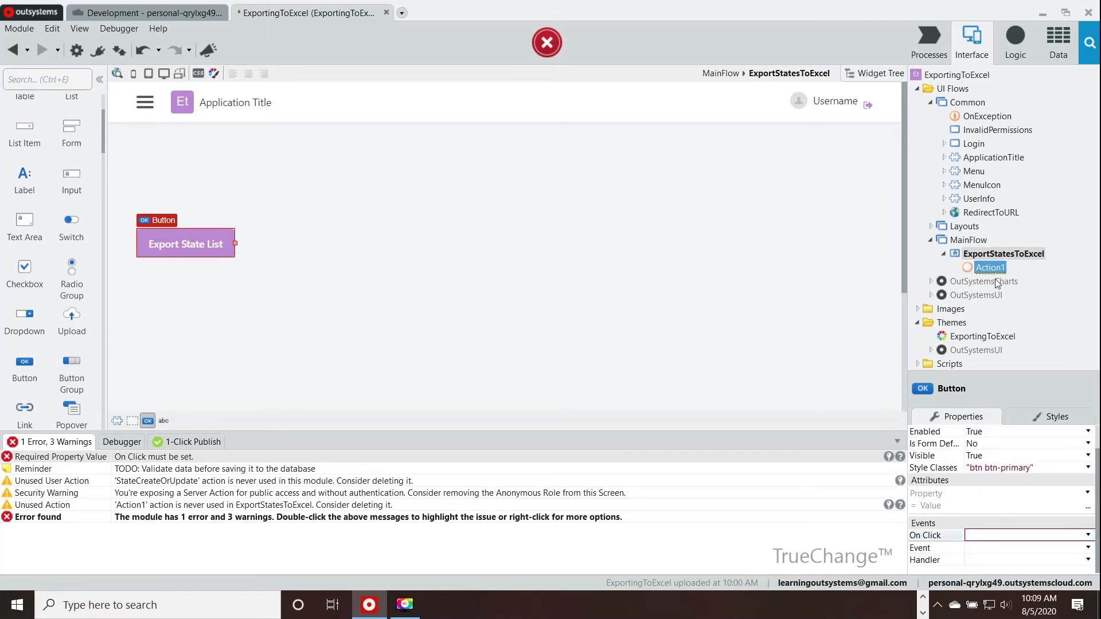
Rename the screen's client action Action1 to ExportStateList.
click(977, 295)
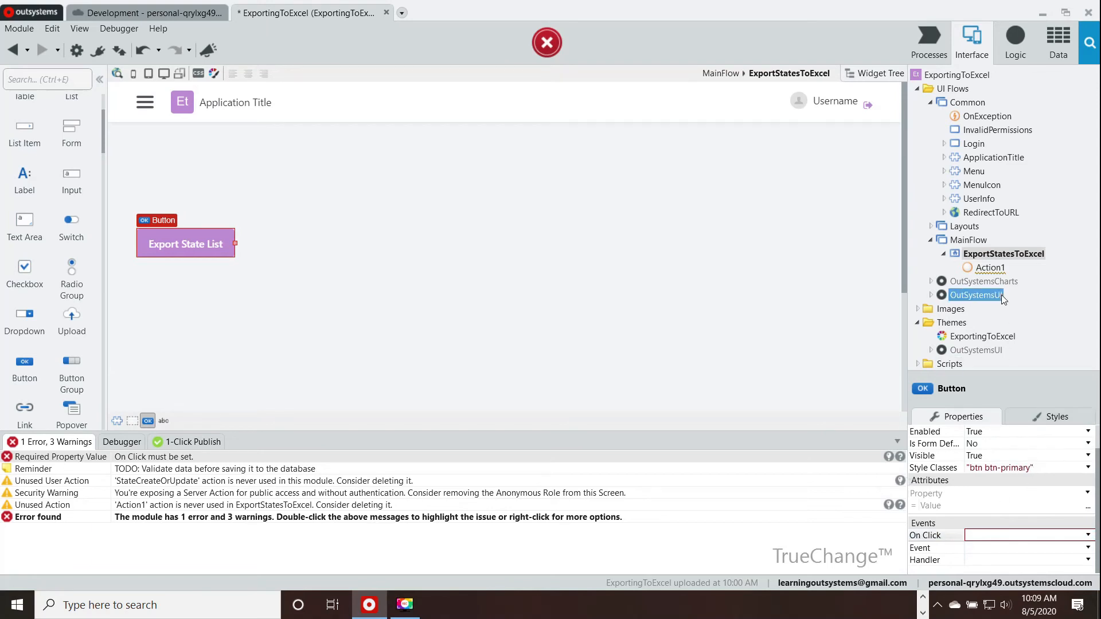
click(990, 268)
text(Ge)
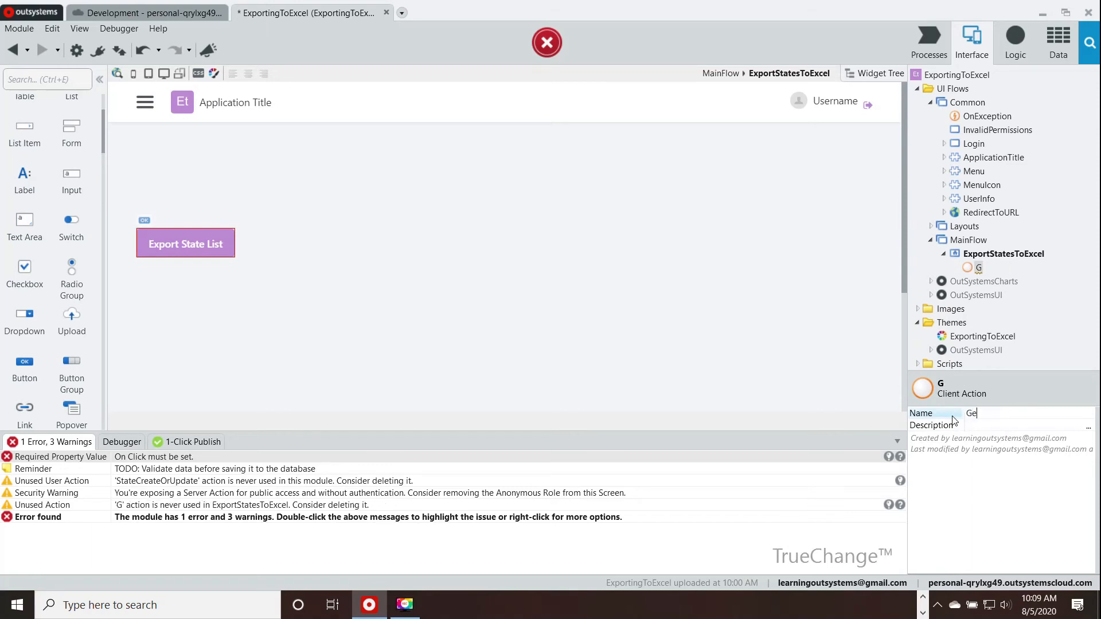
text(tLi)
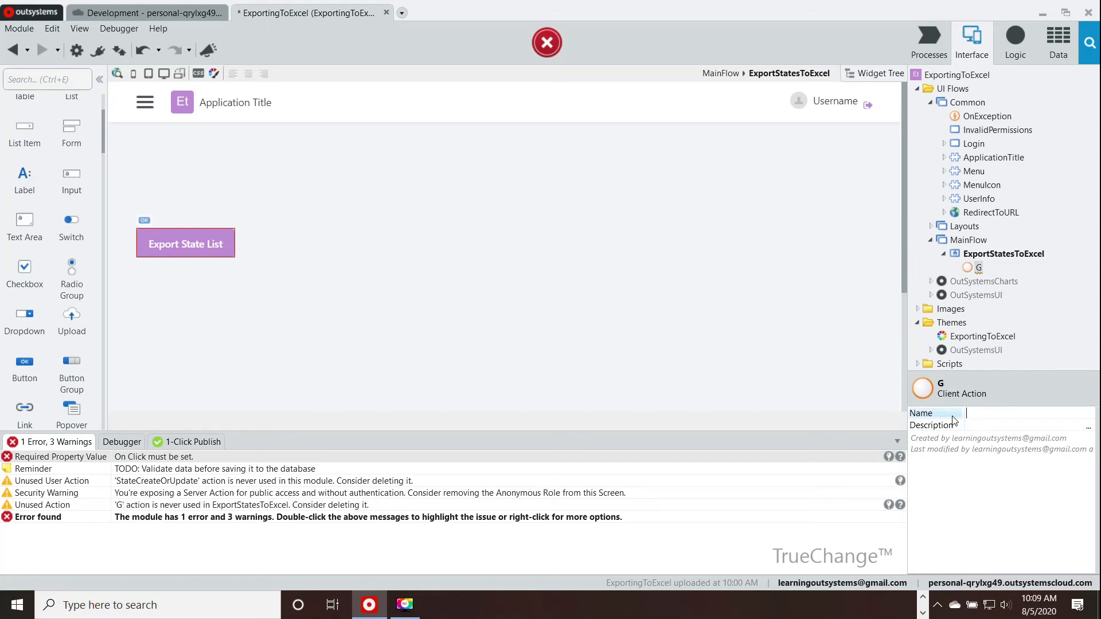
text(ExportState)
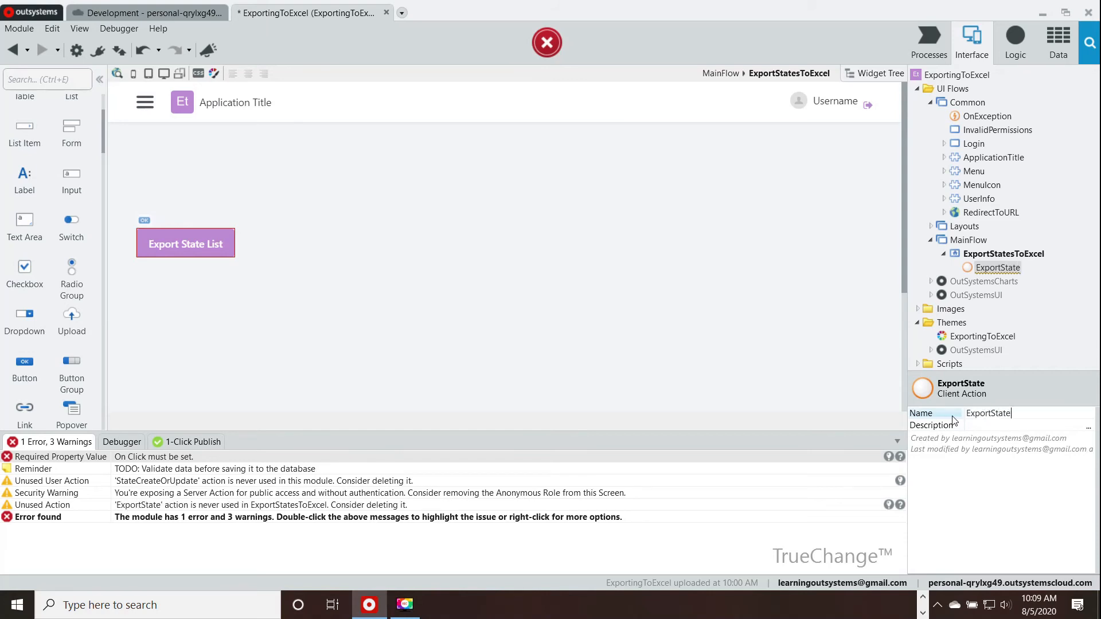
text(List)
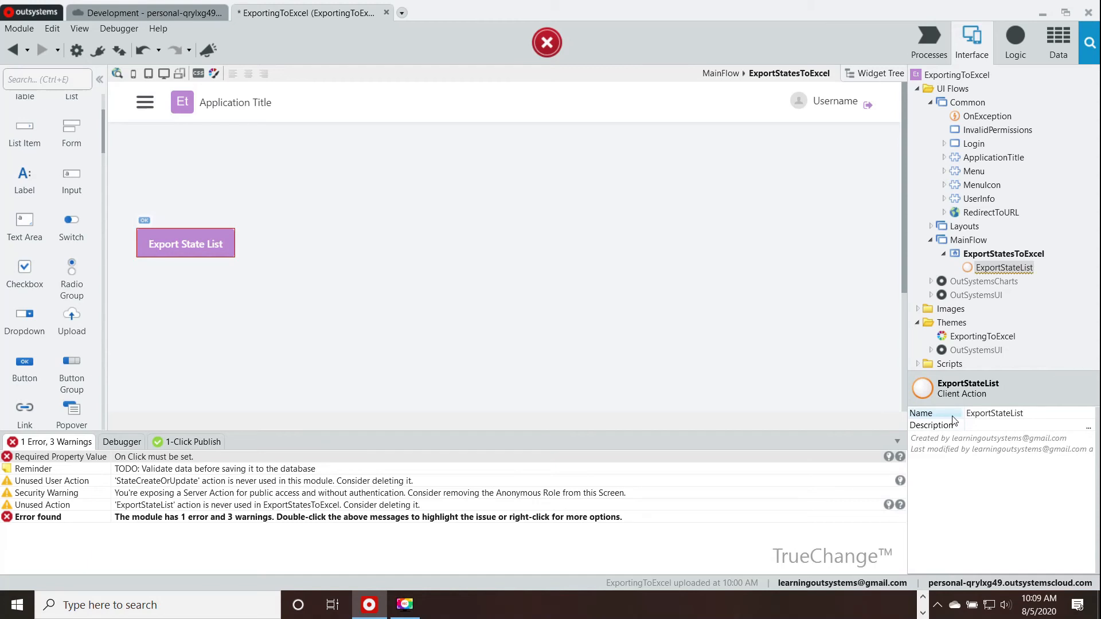
click(492, 245)
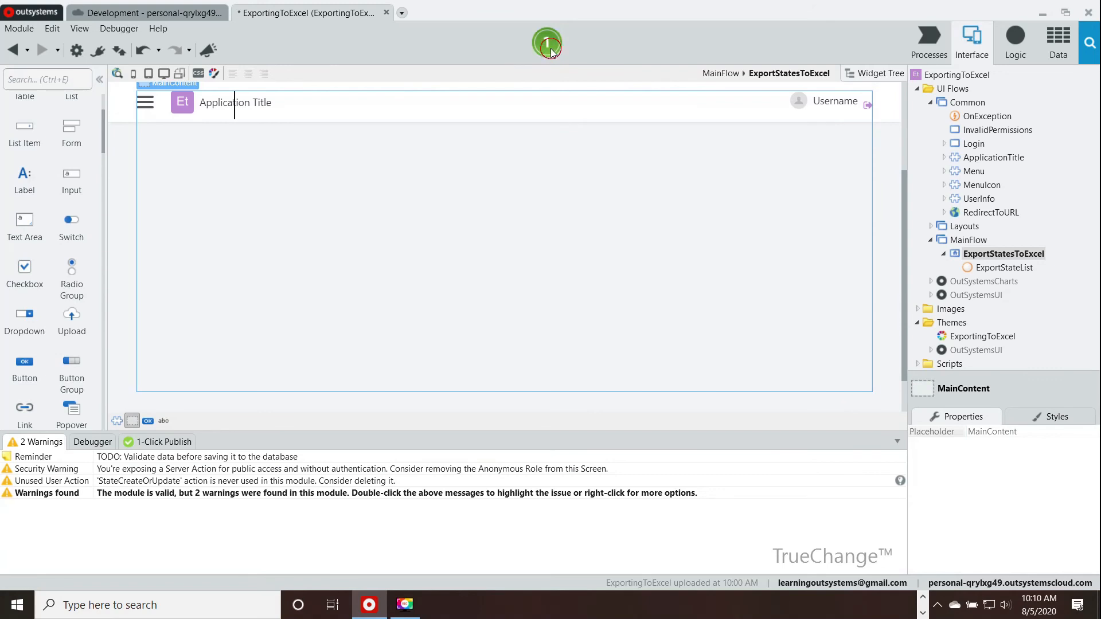
Publish the module with 1-Click Publish and open the screen in the browser.
click(547, 43)
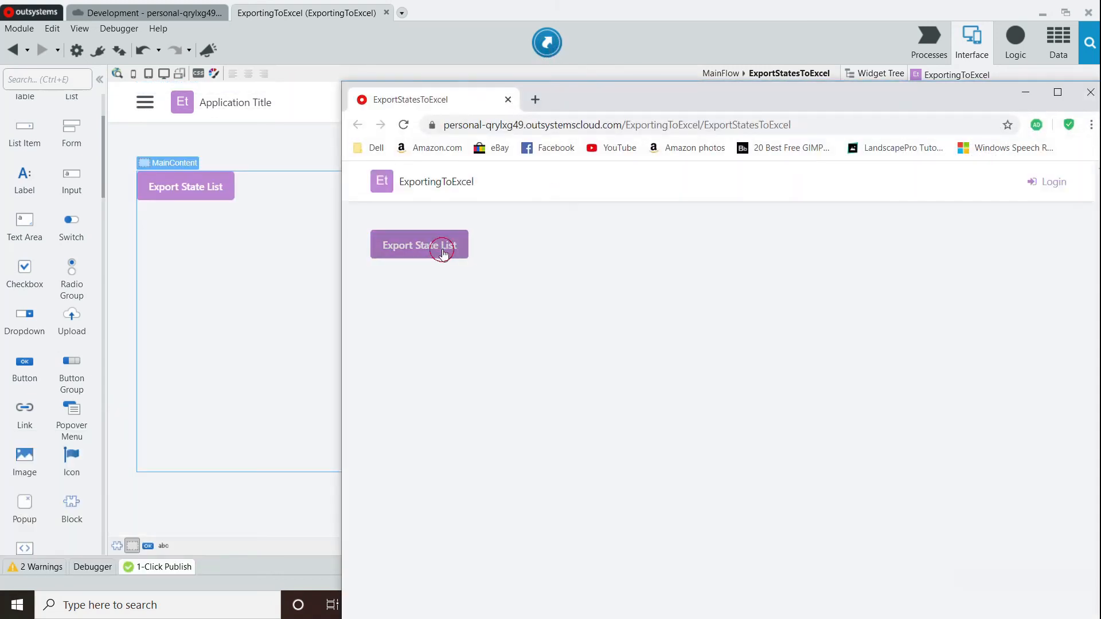
Download StateList.xls via Export State List, open it, and discard LibreOffice's old recovery data.
click(420, 246)
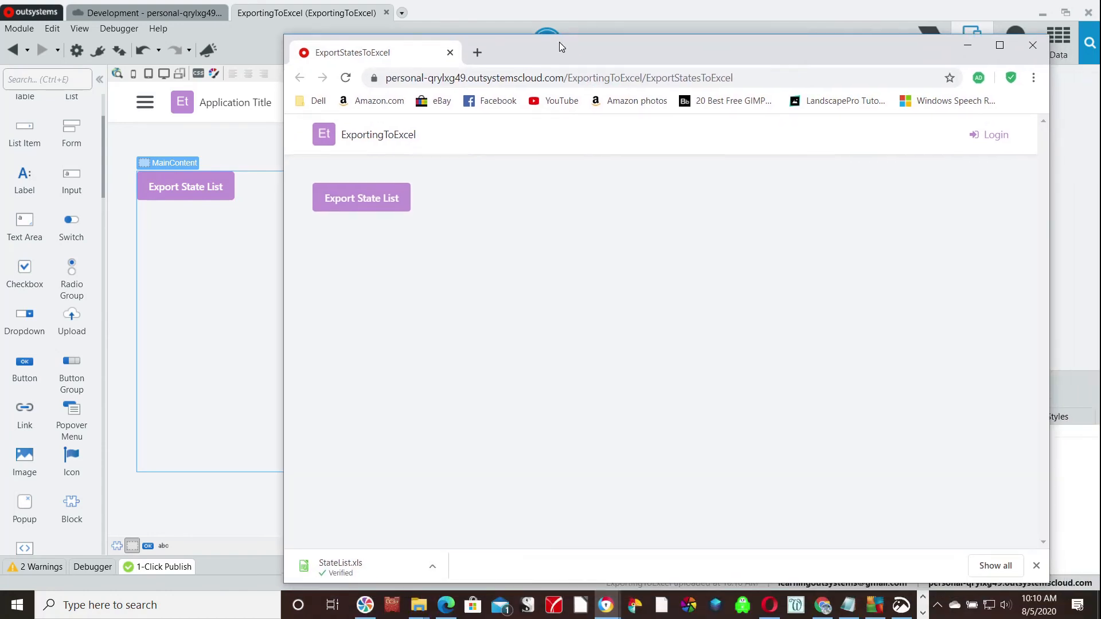
click(341, 563)
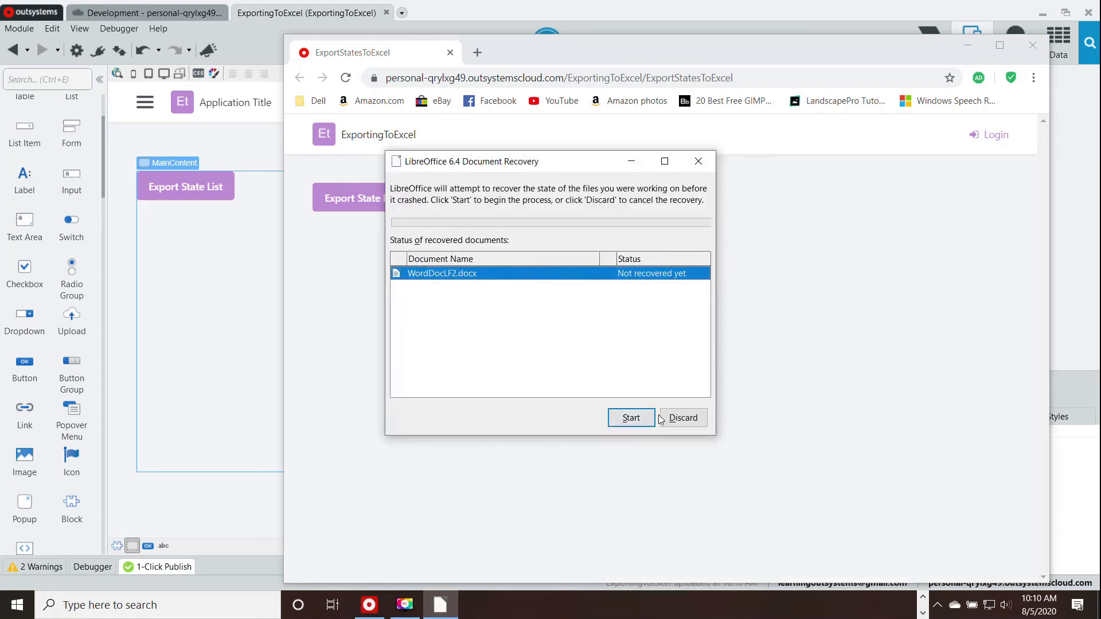
click(681, 417)
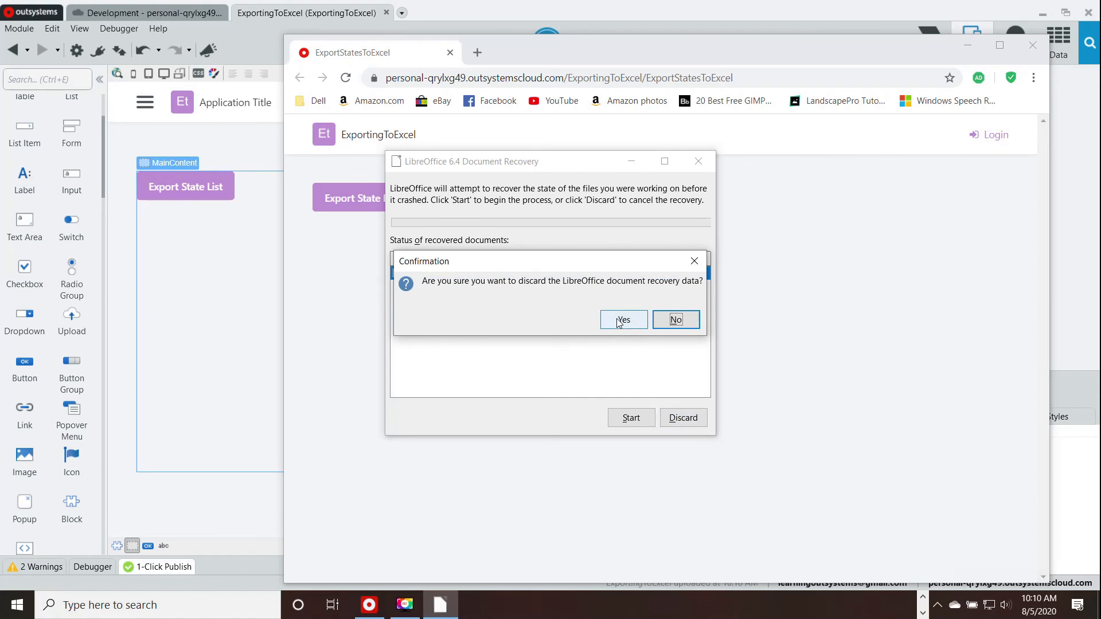
click(622, 320)
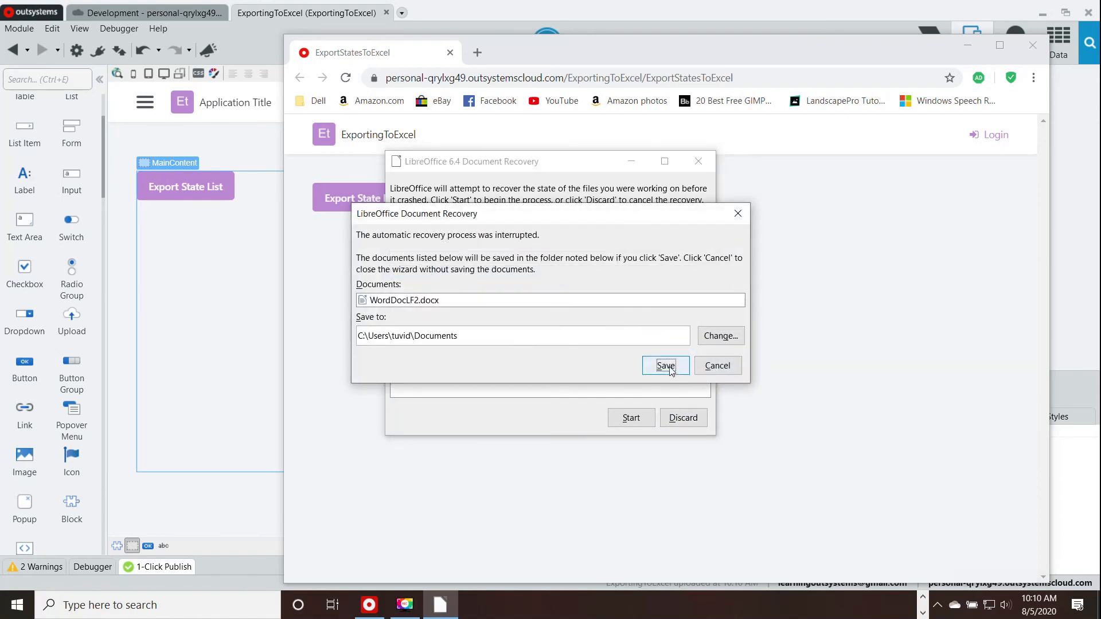
click(665, 364)
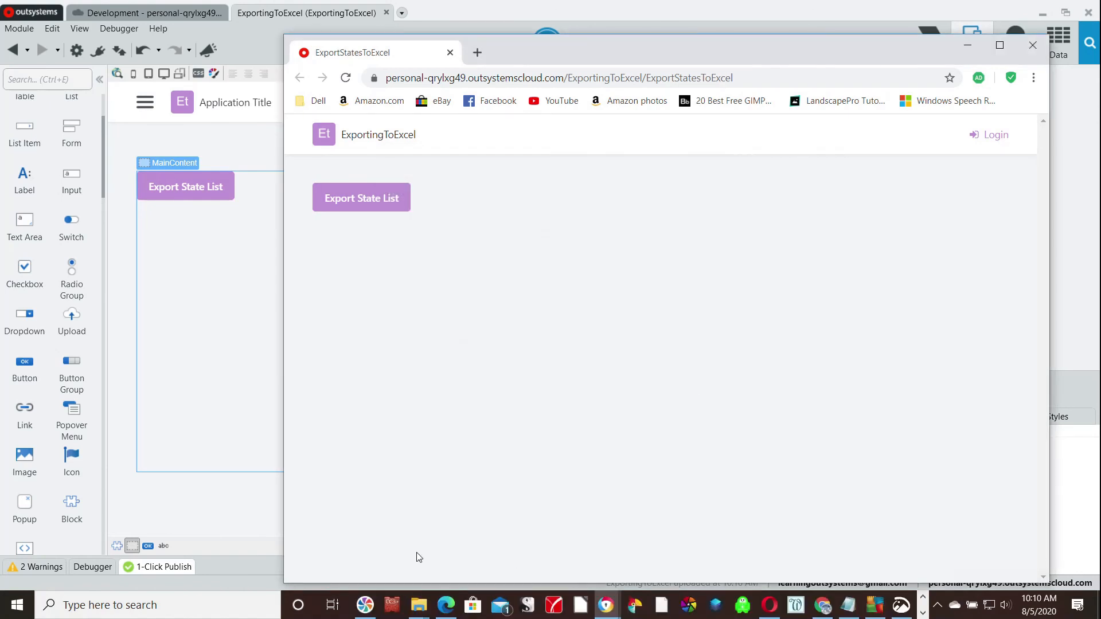
Show StateList.xls in Calc with Id, ID 2, Code and Name columns, dismissing the Tip of the Day.
click(361, 197)
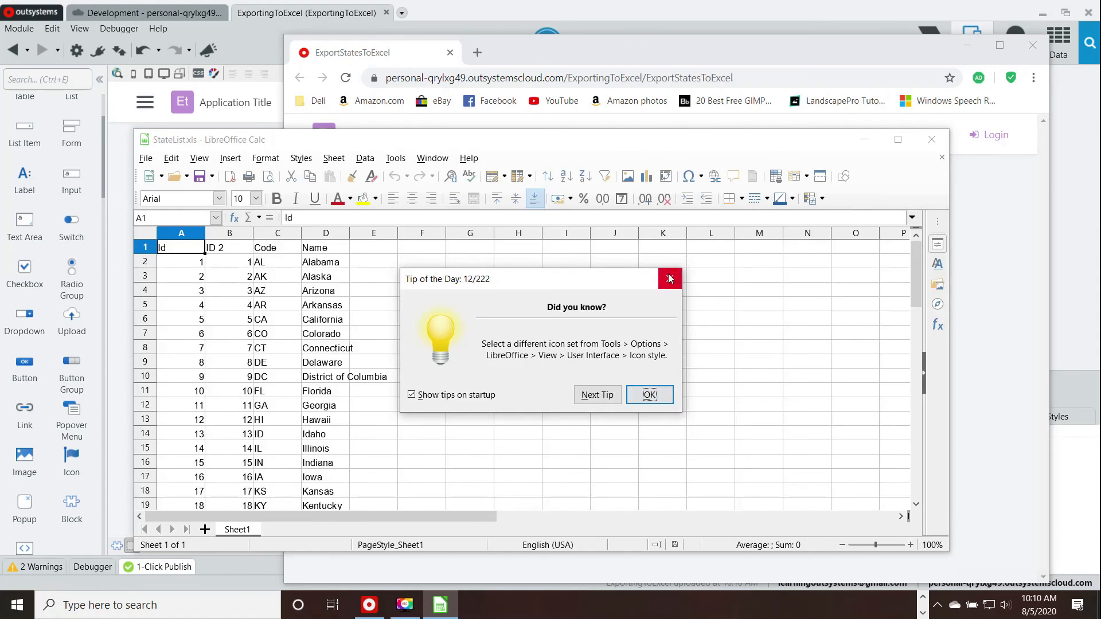
click(648, 395)
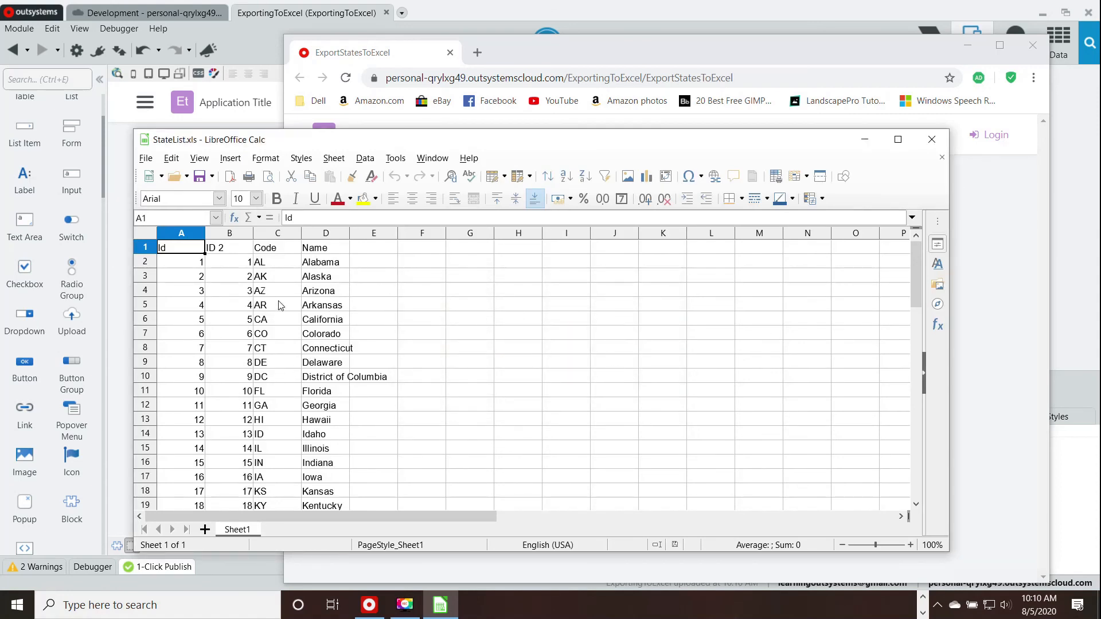
mouse_move(976, 196)
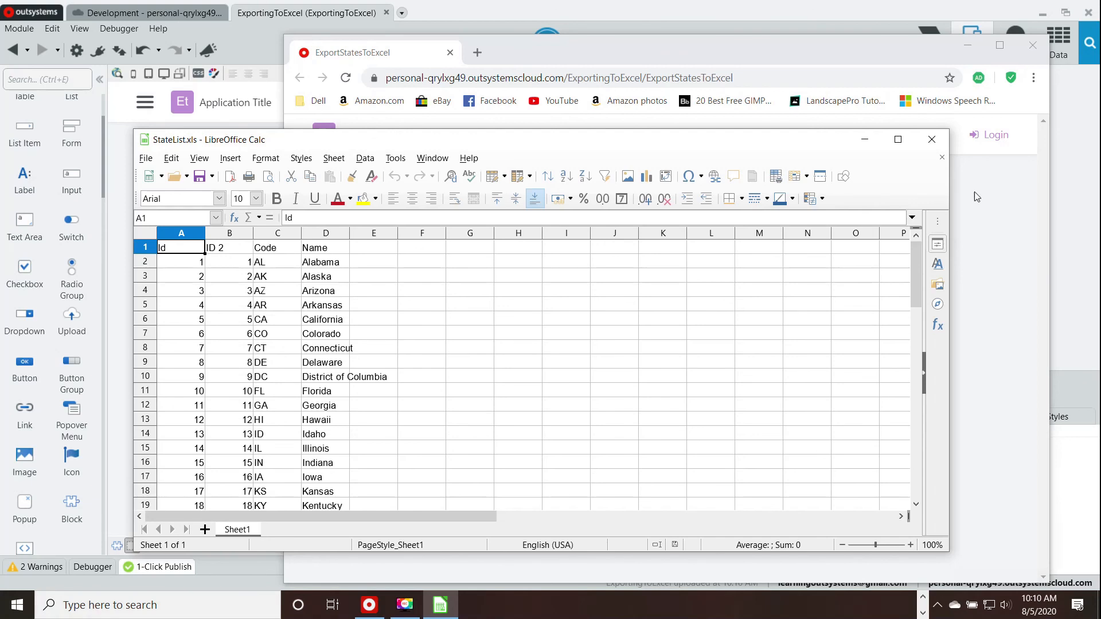
mouse_move(932, 139)
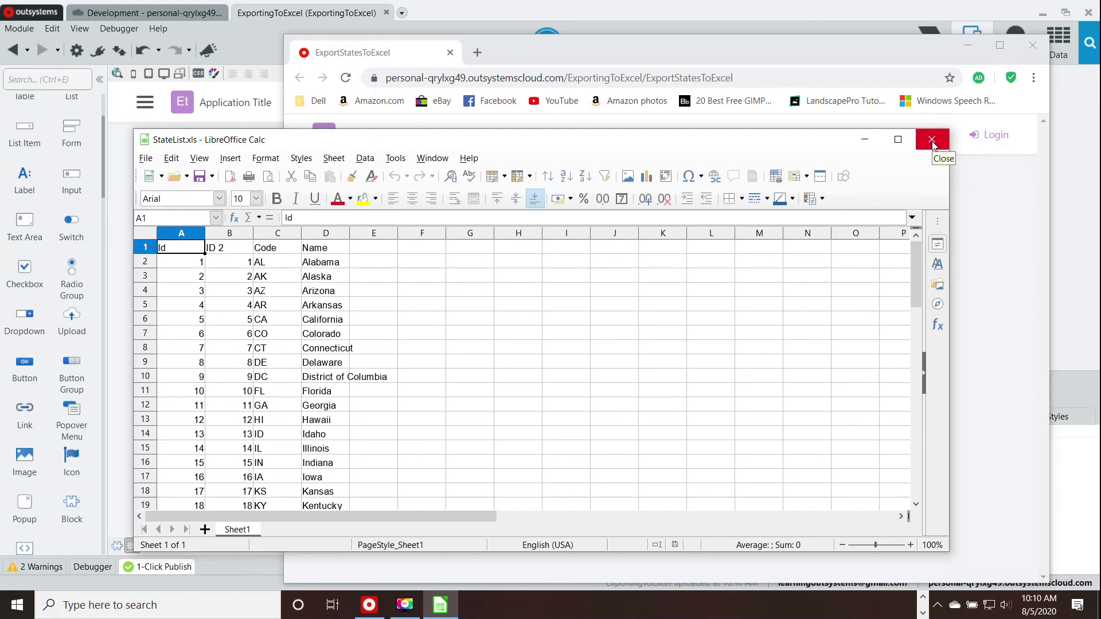
mouse_move(1094, 320)
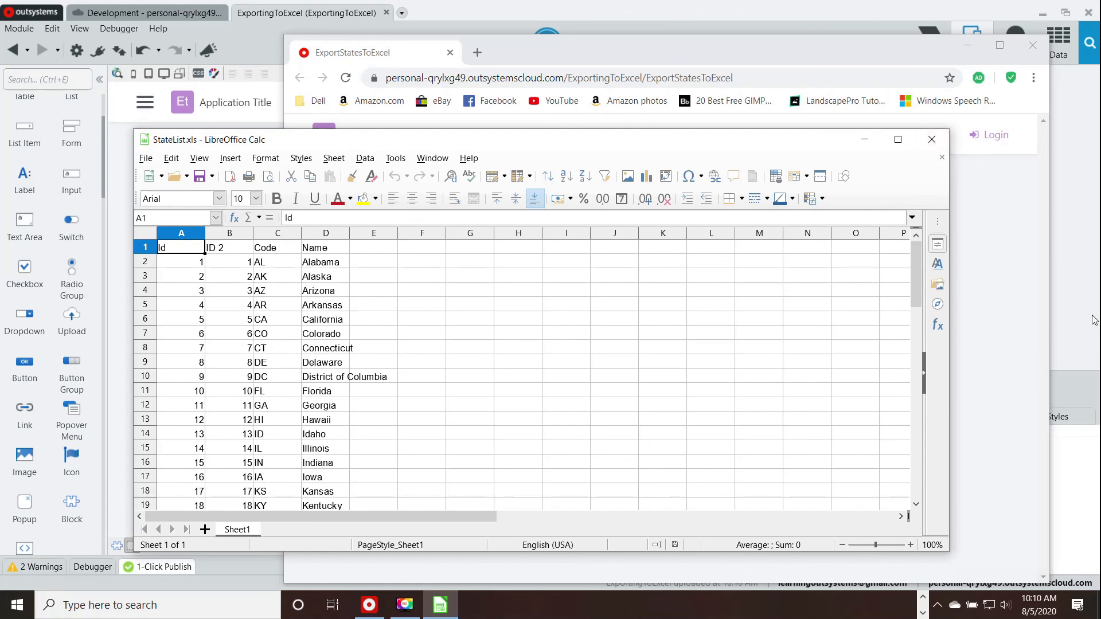